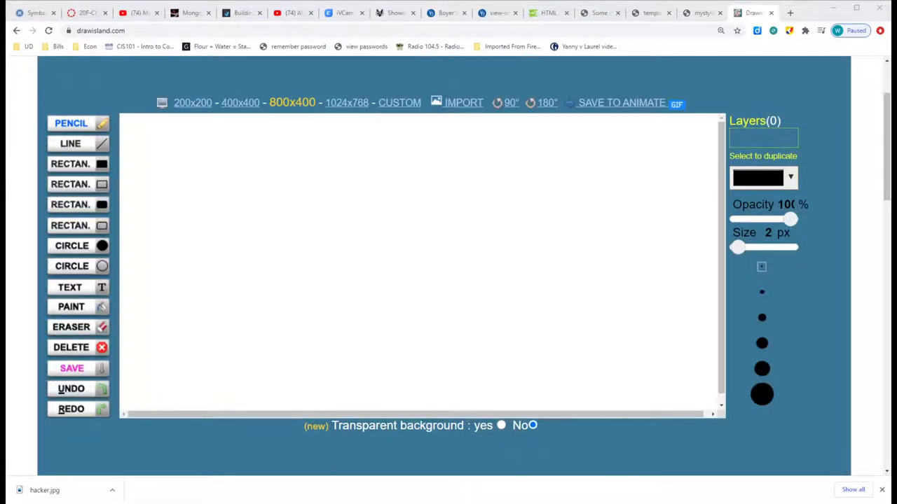
pyautogui.moveTo(306, 199)
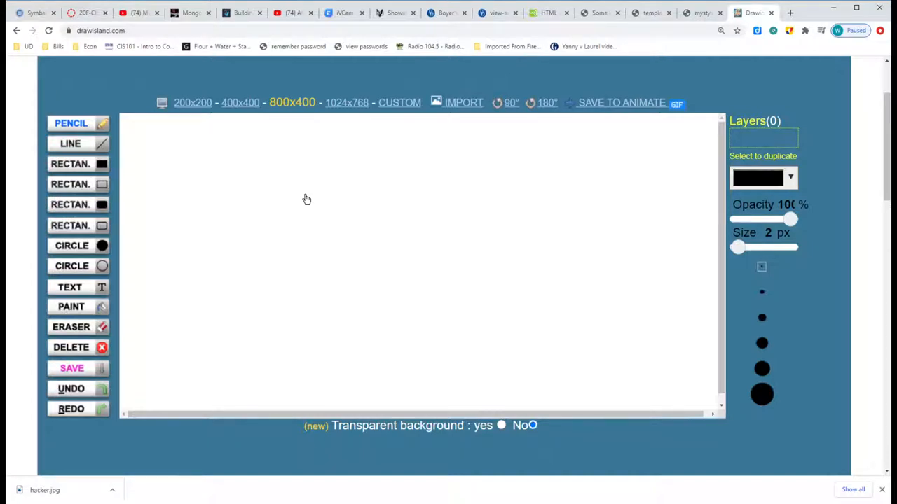
# Switch to solid filled rectangles and cover the whole canvas with a black rectangle
pyautogui.click(305, 194)
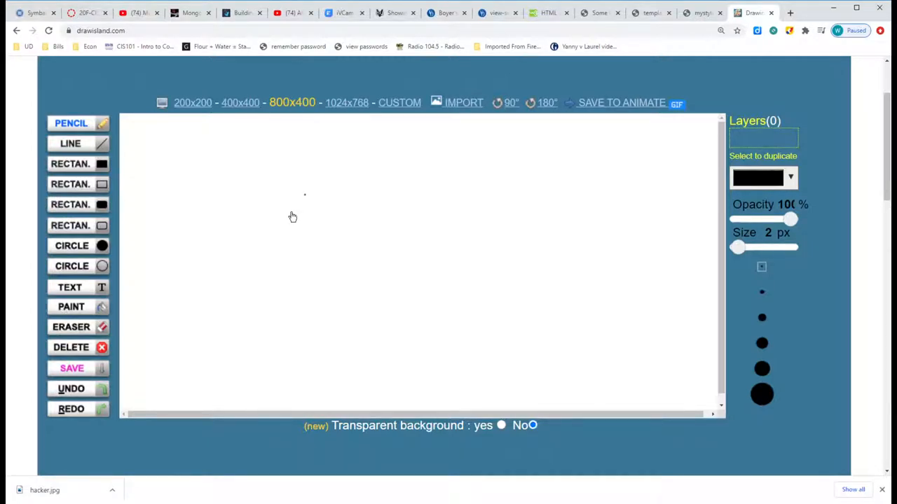
pyautogui.moveTo(270, 159)
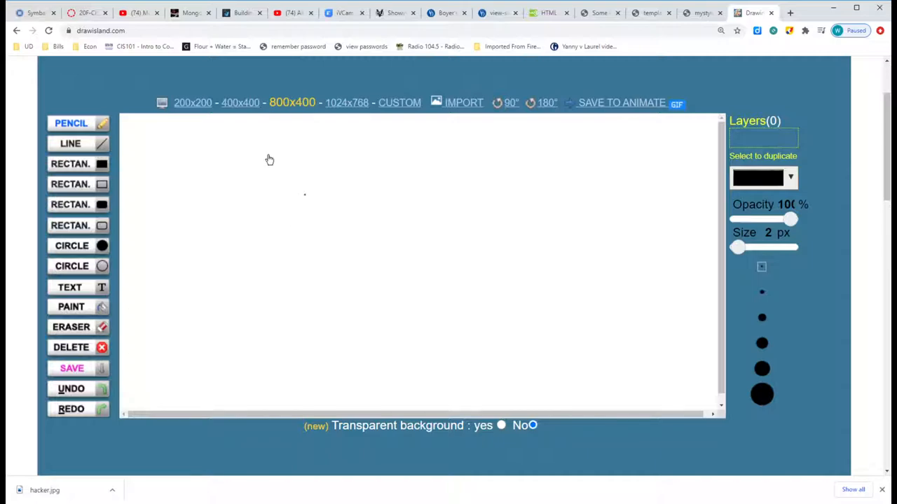
pyautogui.moveTo(416, 149)
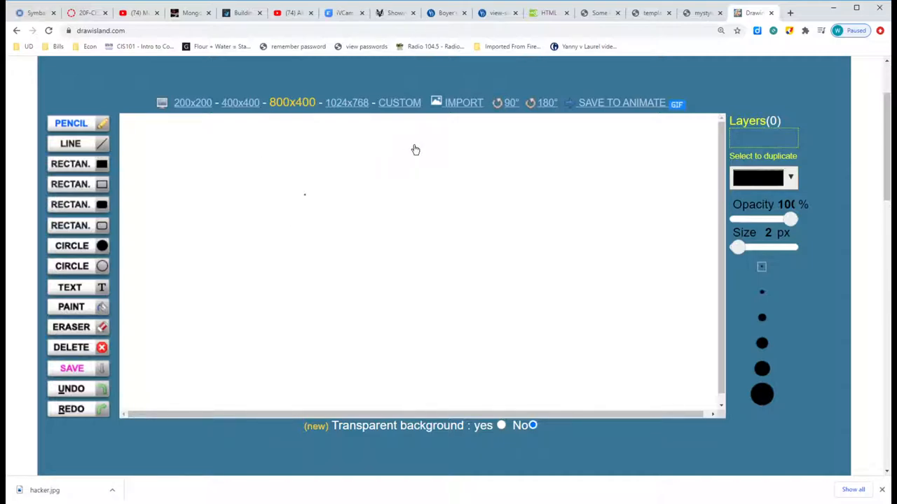
pyautogui.moveTo(422, 147)
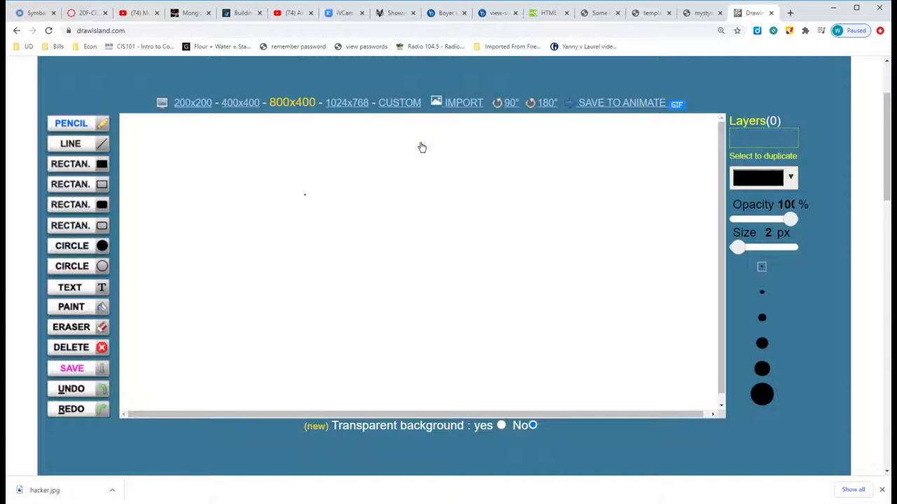
pyautogui.moveTo(241, 144)
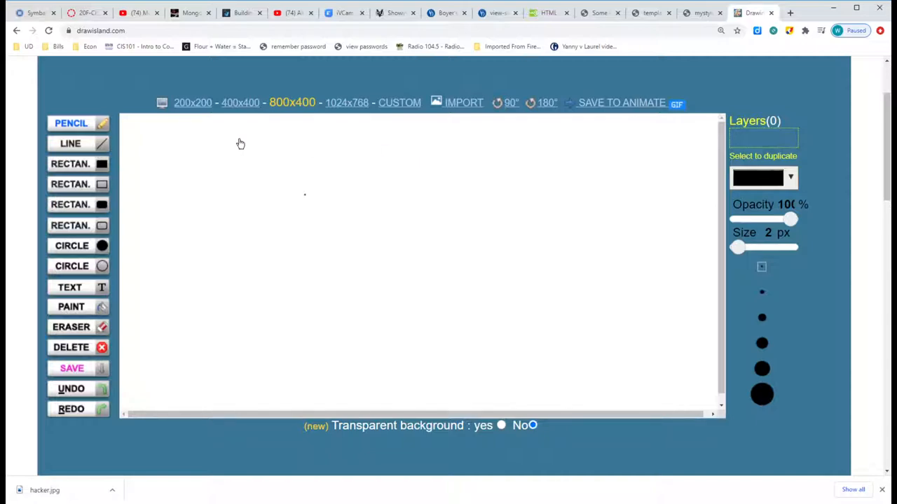
pyautogui.moveTo(345, 148)
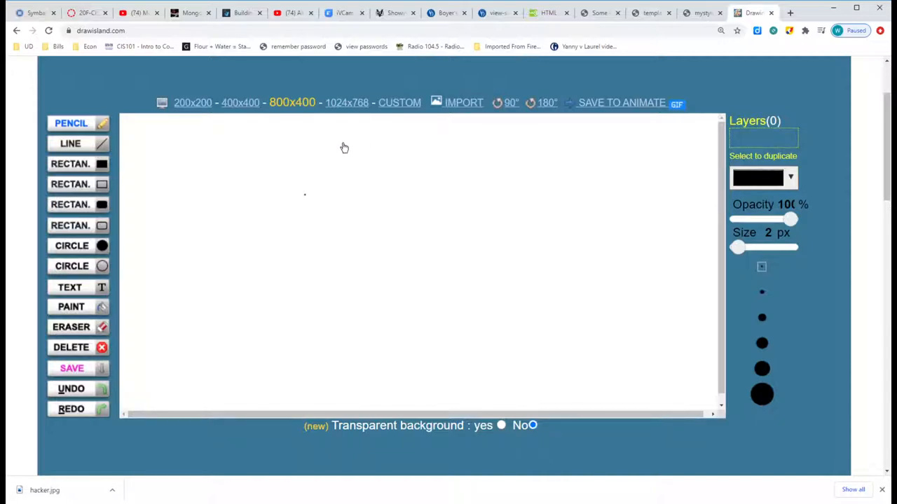
pyautogui.moveTo(393, 195)
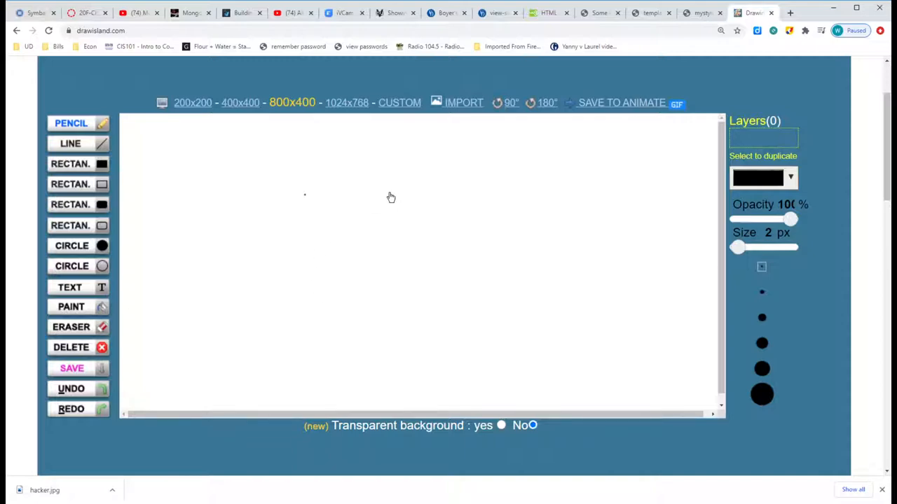
pyautogui.moveTo(494, 331)
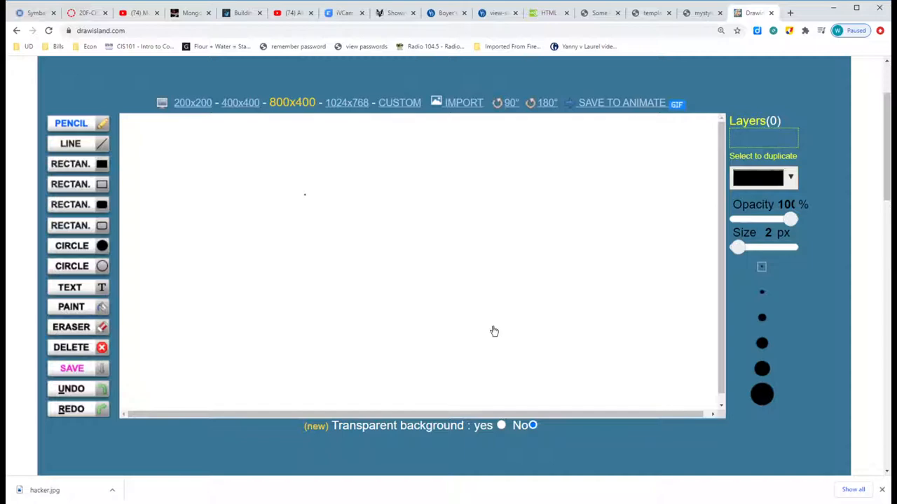
pyautogui.moveTo(342, 187)
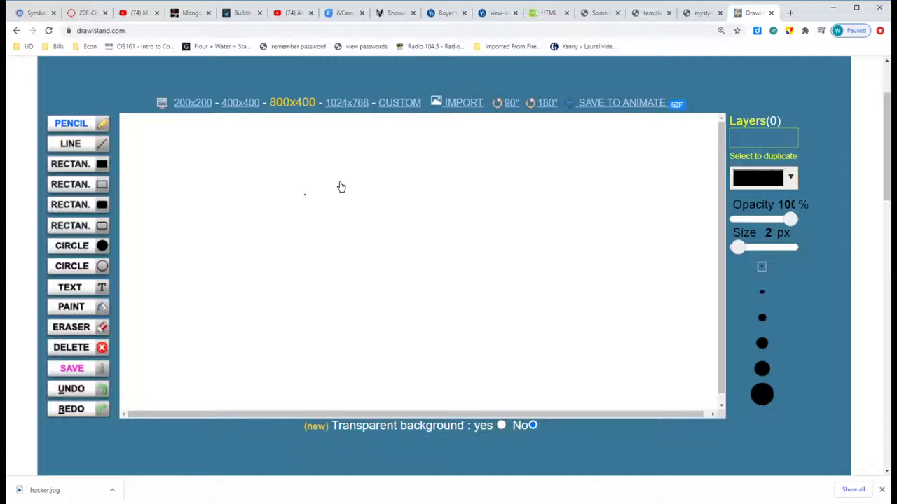
pyautogui.moveTo(210, 166)
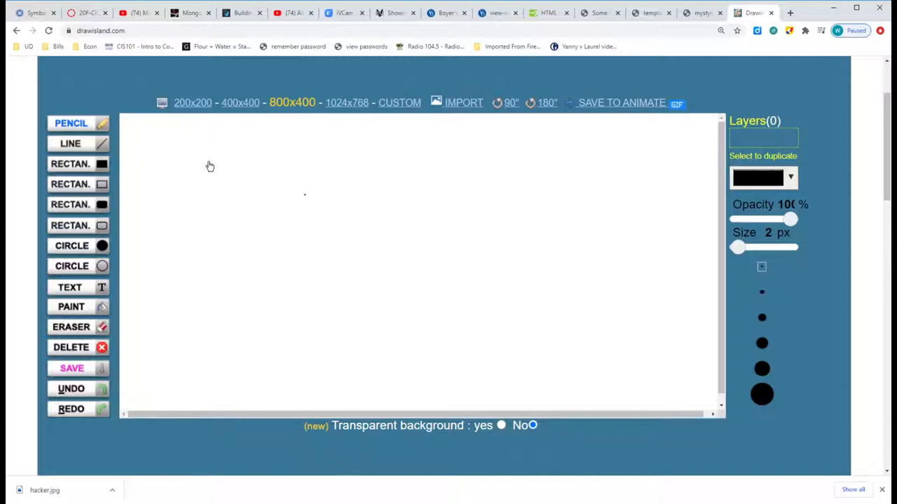
pyautogui.moveTo(300, 288)
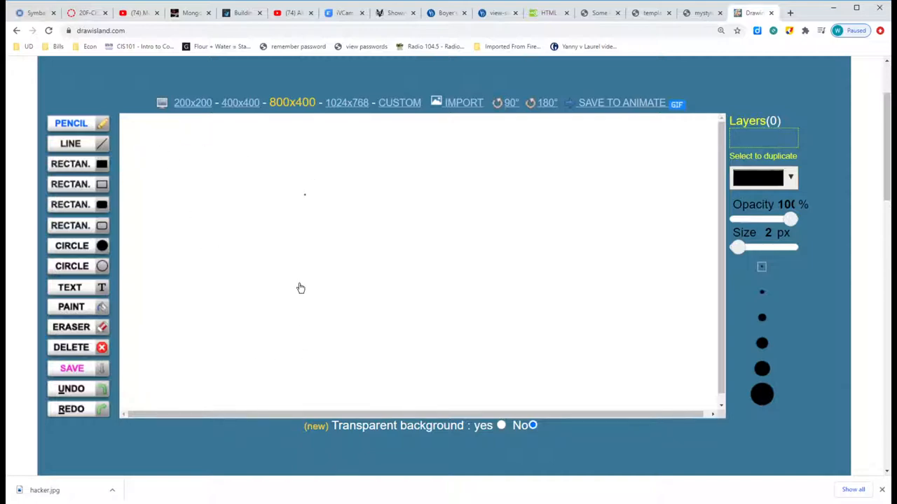
pyautogui.moveTo(191, 332)
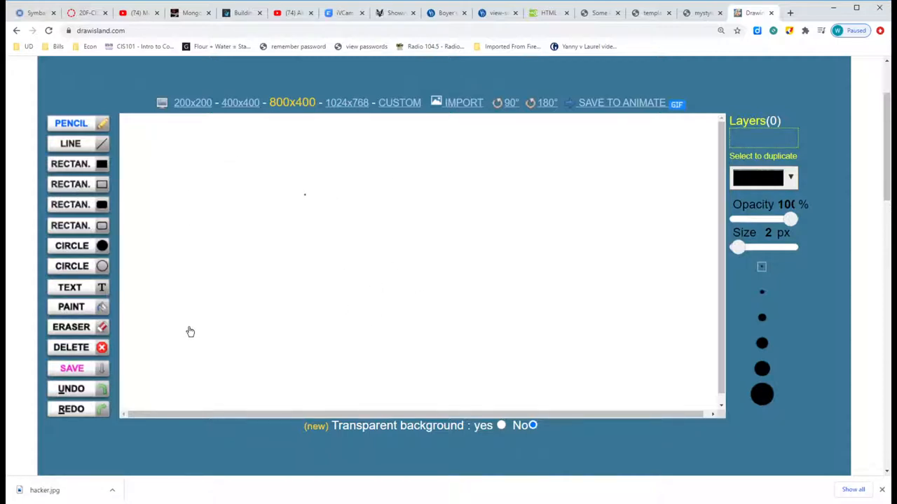
pyautogui.moveTo(201, 350)
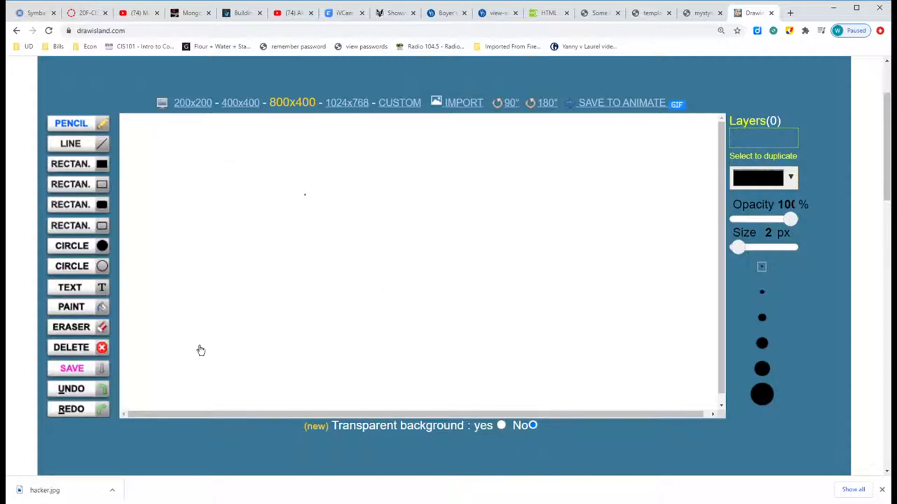
pyautogui.moveTo(220, 177)
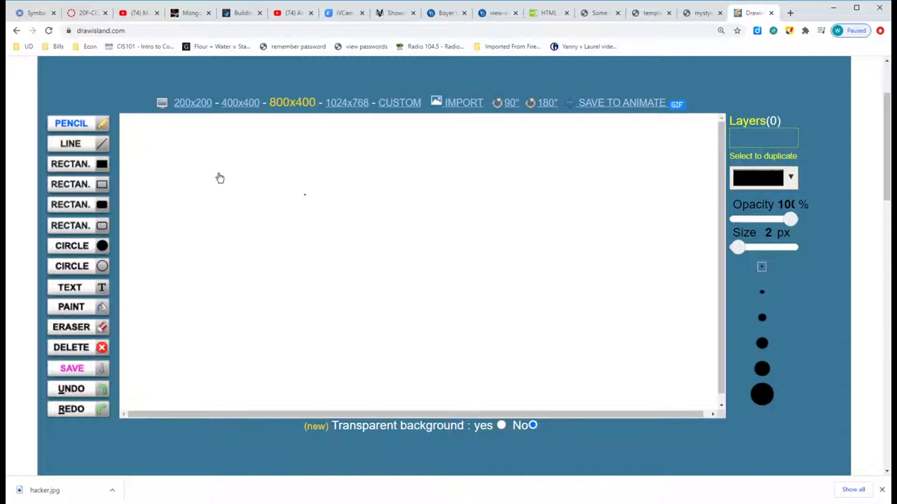
pyautogui.moveTo(264, 243)
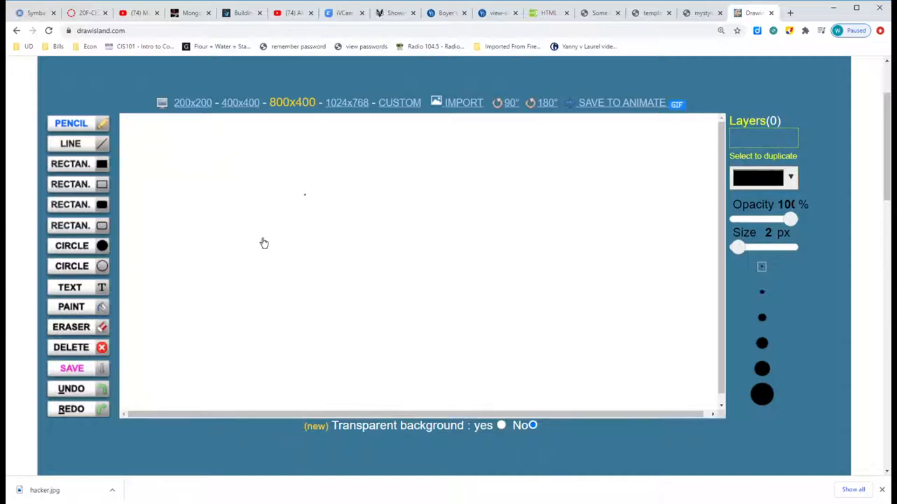
pyautogui.moveTo(392, 302)
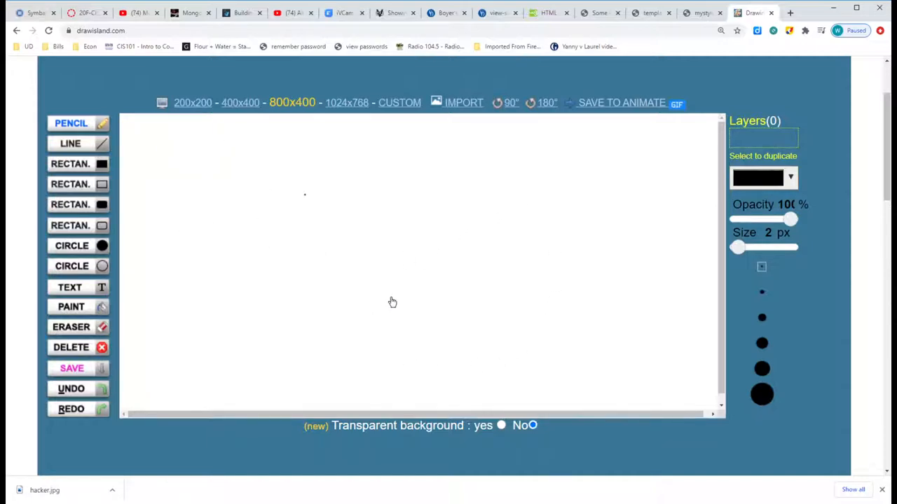
pyautogui.moveTo(474, 231)
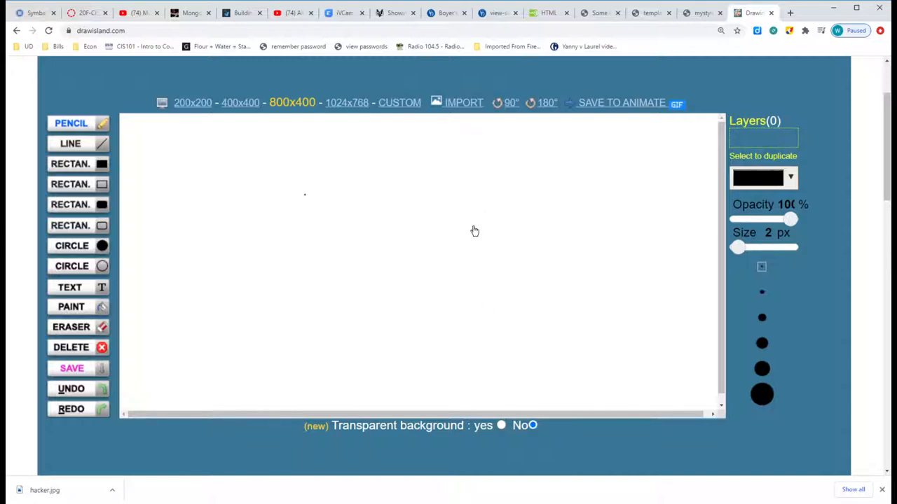
pyautogui.moveTo(395, 252)
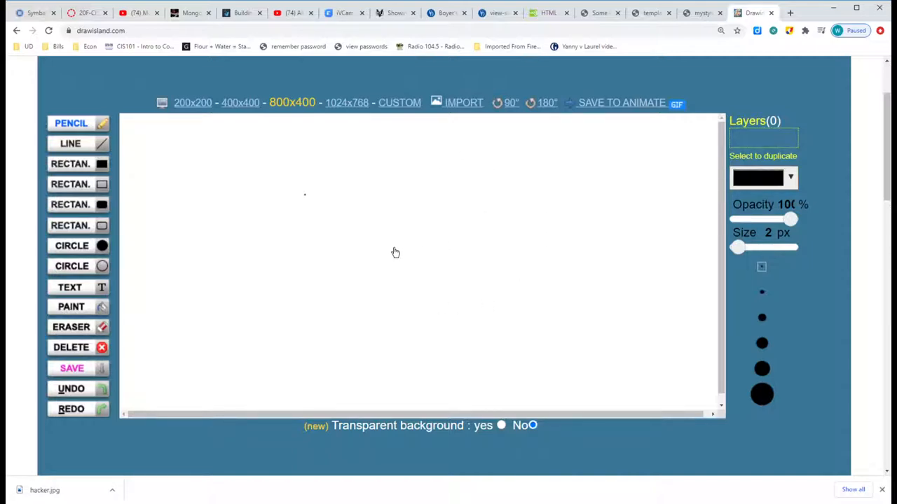
pyautogui.moveTo(419, 276)
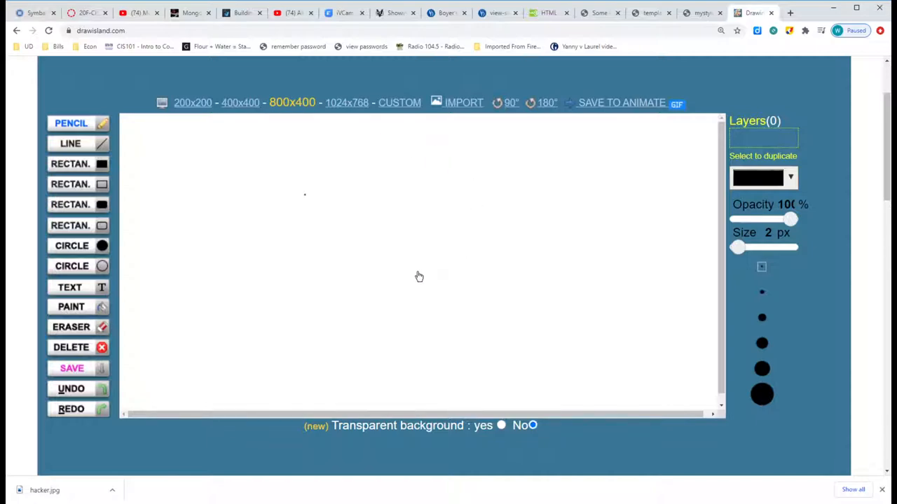
pyautogui.moveTo(402, 256)
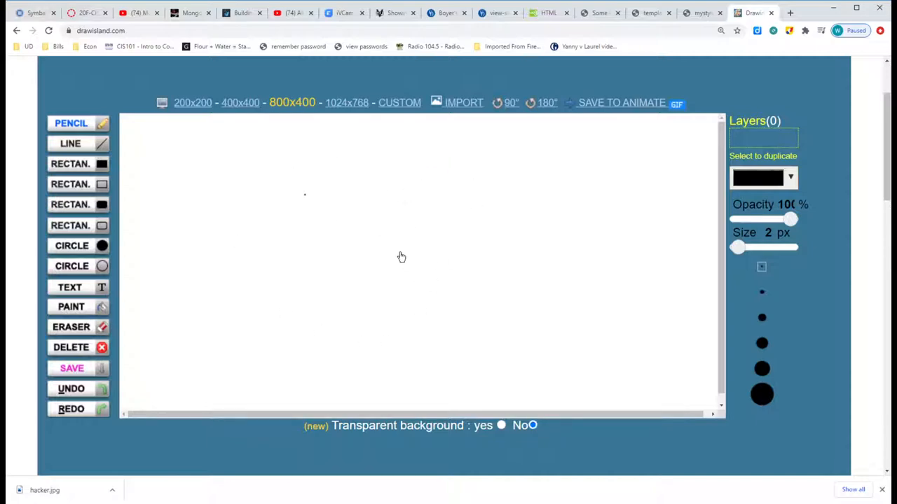
pyautogui.moveTo(361, 178)
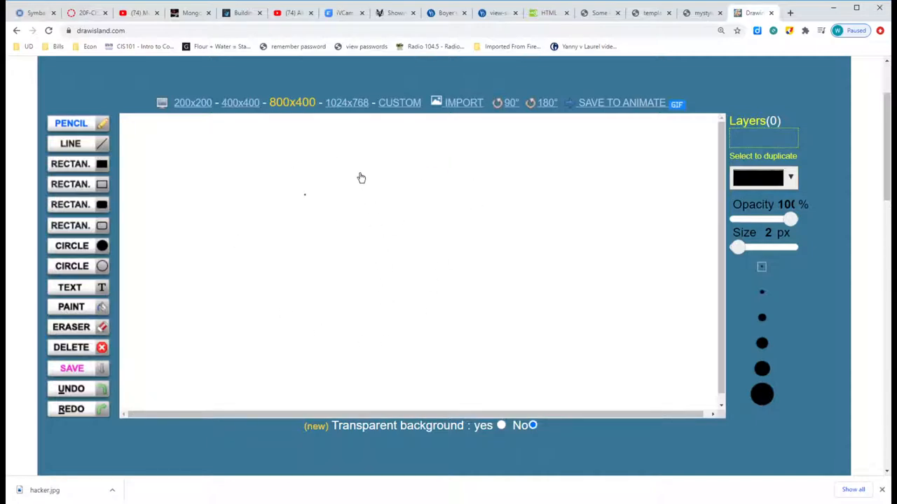
pyautogui.moveTo(314, 244)
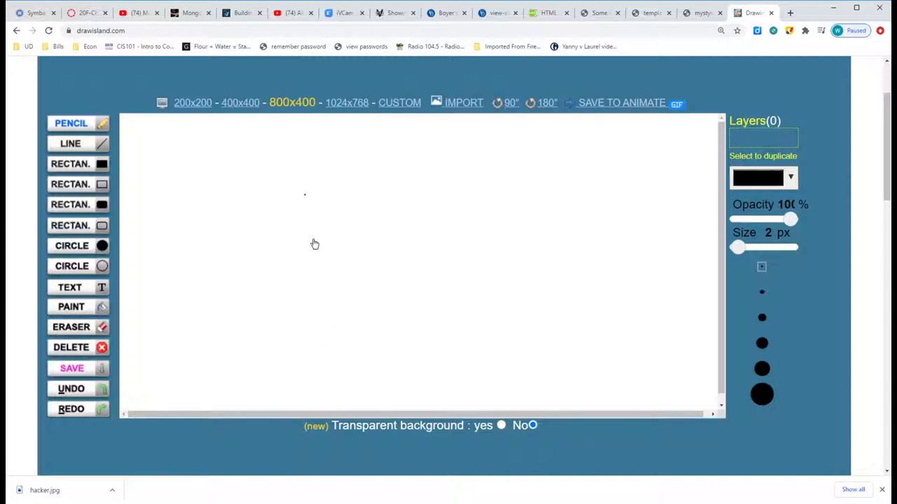
pyautogui.moveTo(198, 140)
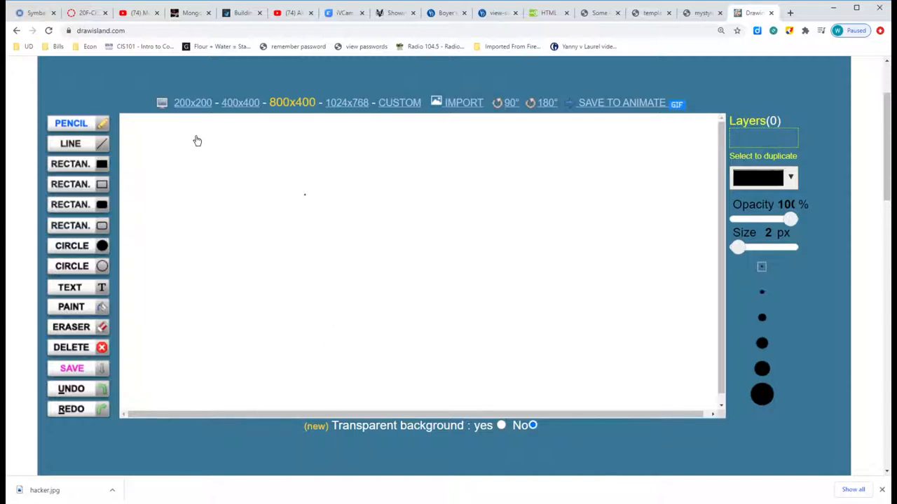
pyautogui.moveTo(123, 173)
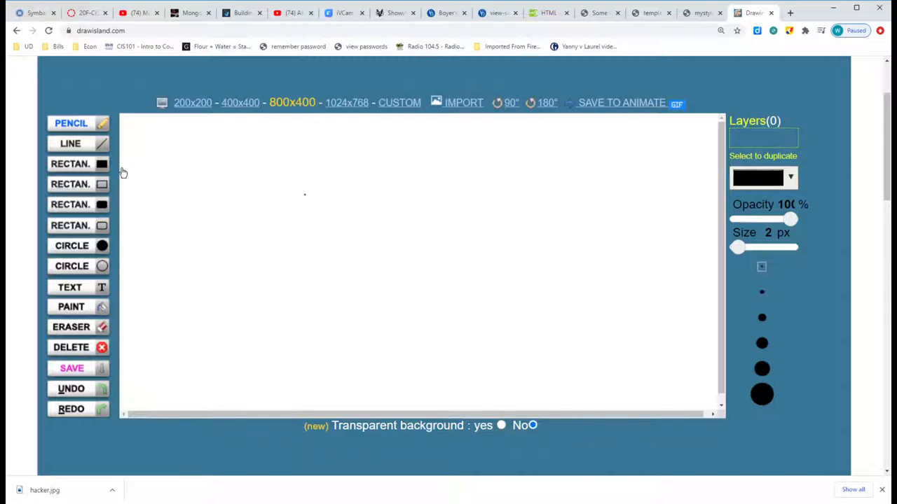
pyautogui.click(70, 163)
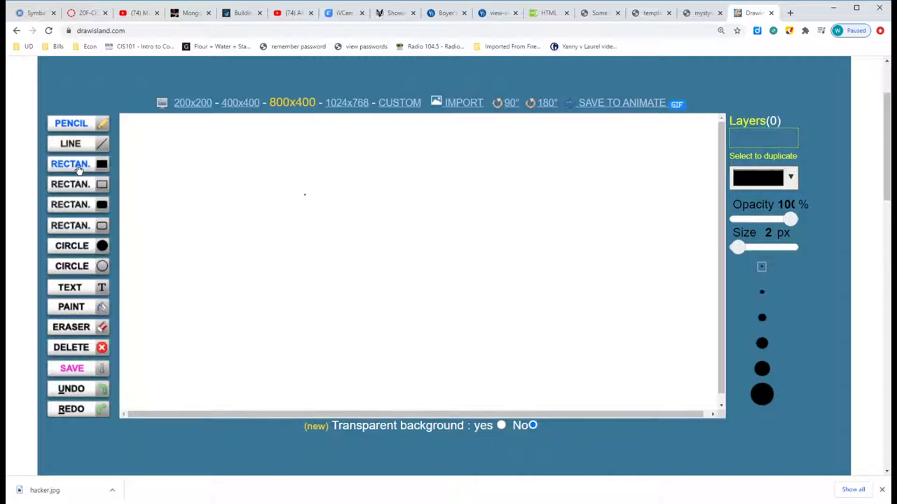
pyautogui.moveTo(130, 124)
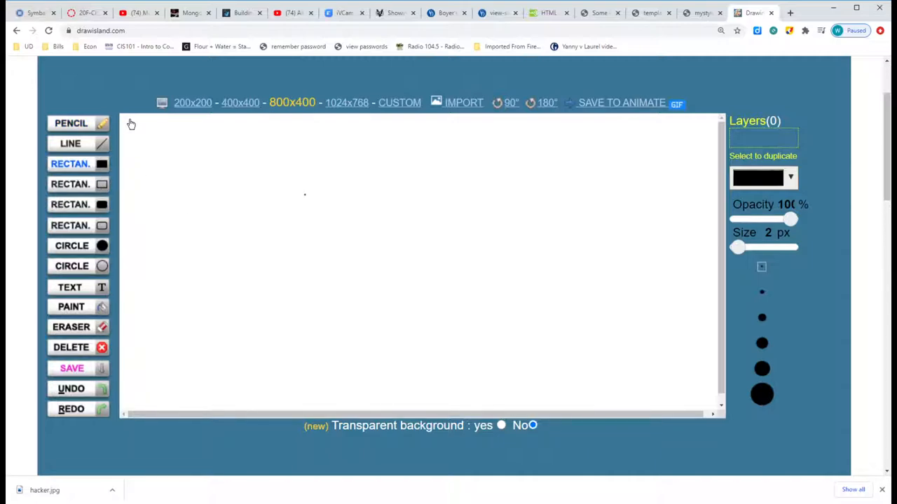
pyautogui.moveTo(129, 117); pyautogui.dragTo(227, 226)
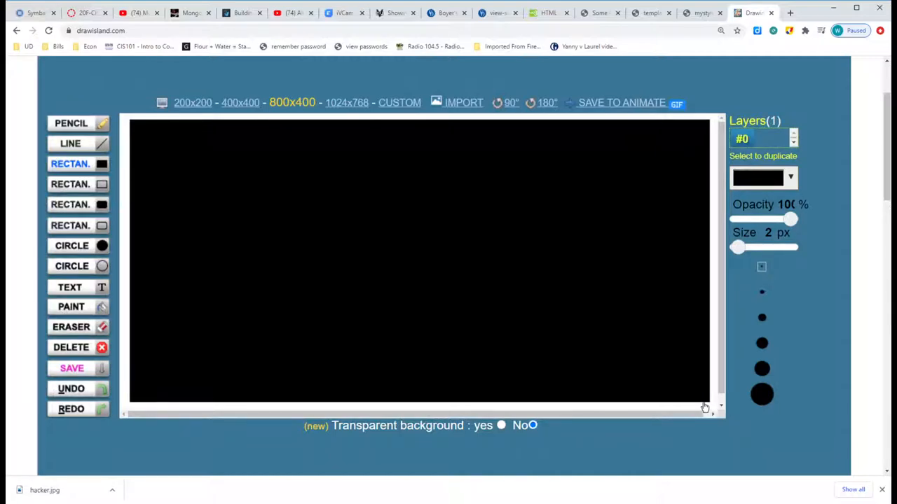
pyautogui.moveTo(701, 407)
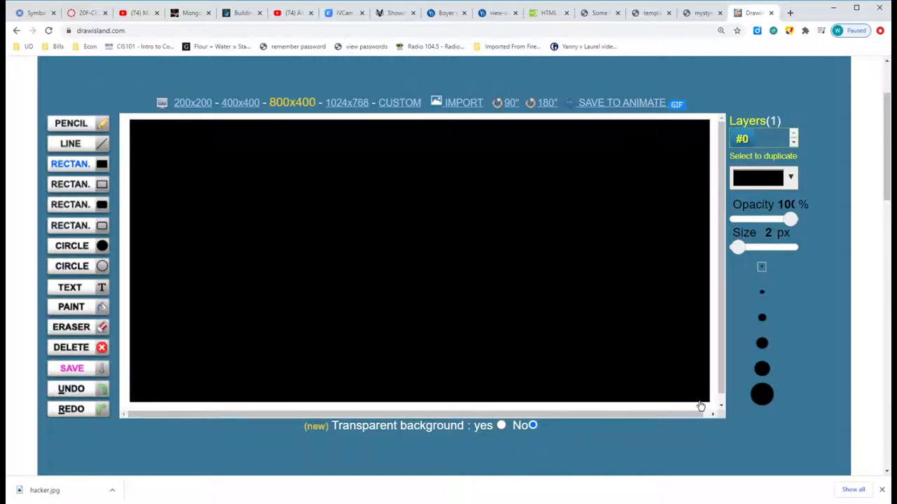
pyautogui.moveTo(624, 274)
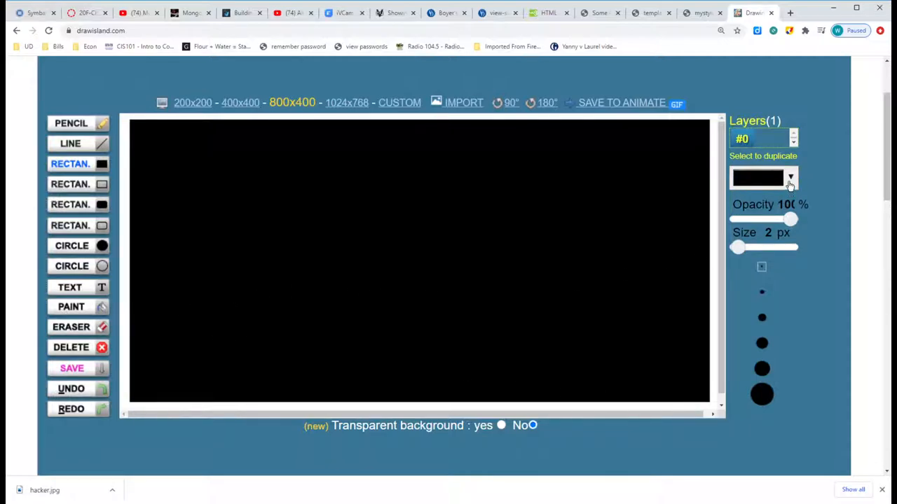
# In orange, draw a top header bar, a bottom footer bar and a tall right sidebar
pyautogui.click(790, 178)
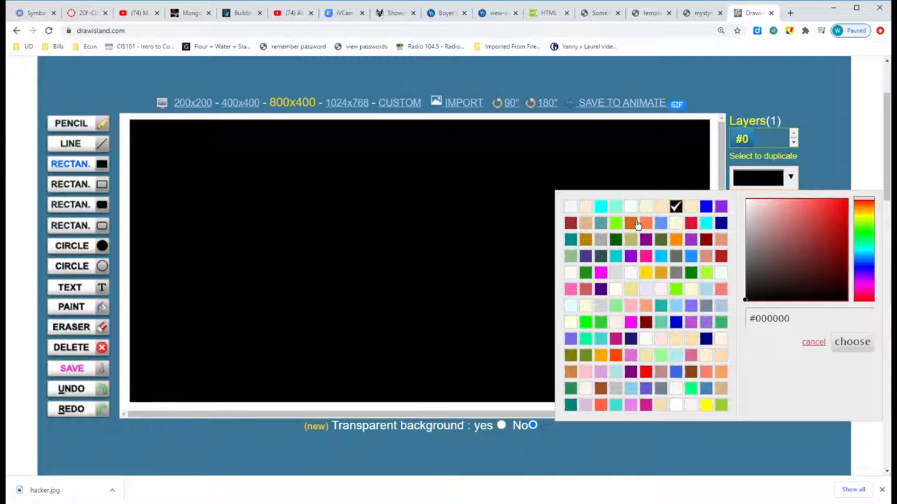
pyautogui.click(852, 341)
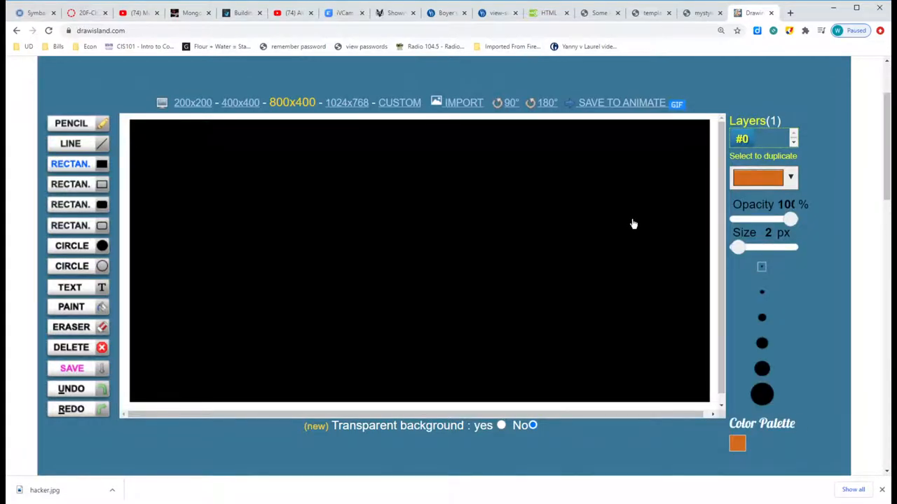
pyautogui.moveTo(483, 216)
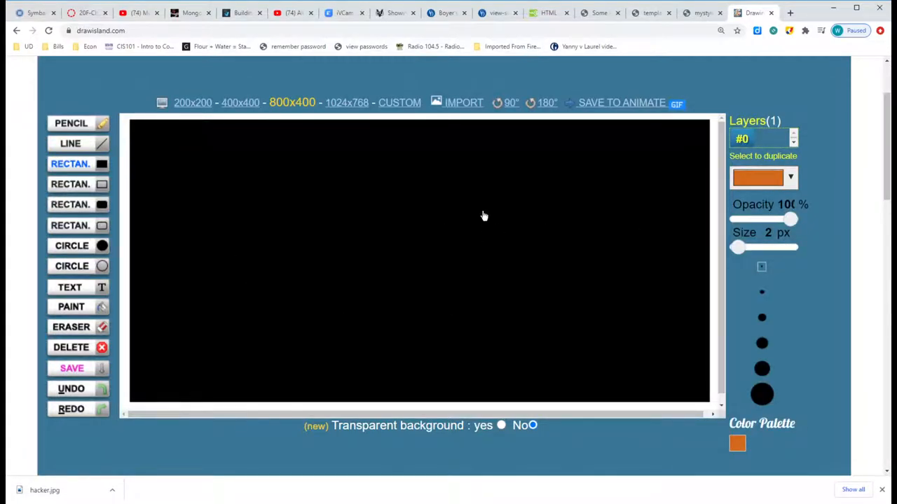
pyautogui.moveTo(134, 132)
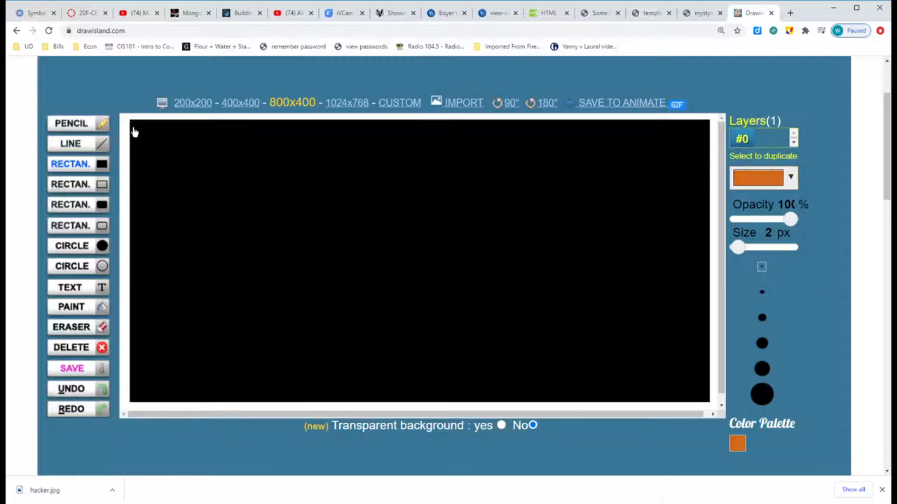
pyautogui.moveTo(138, 128)
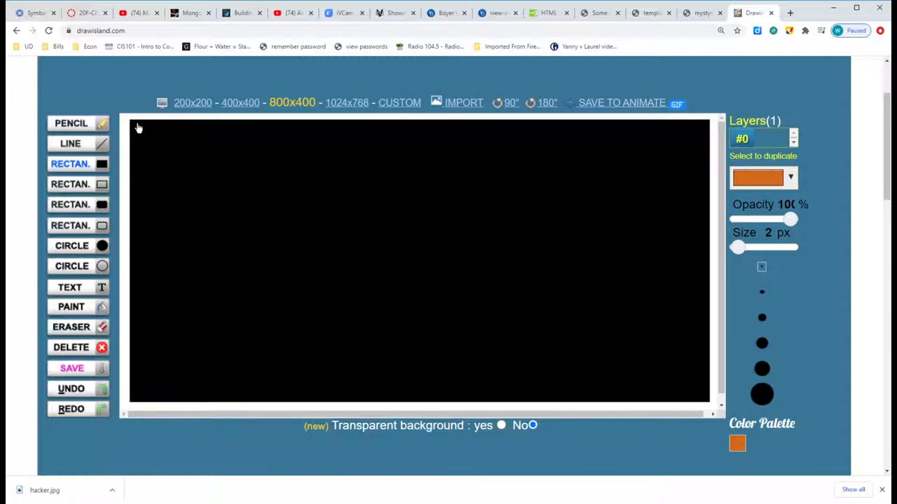
pyautogui.moveTo(146, 133)
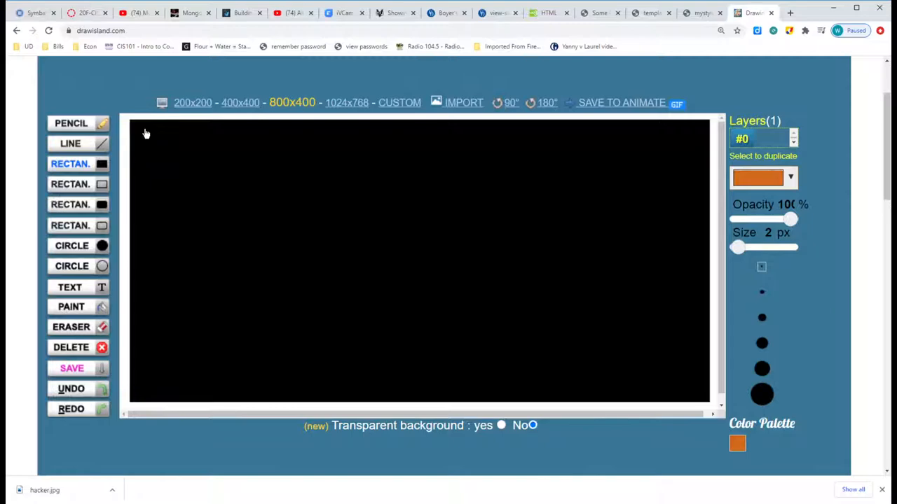
pyautogui.moveTo(146, 130); pyautogui.dragTo(690, 168)
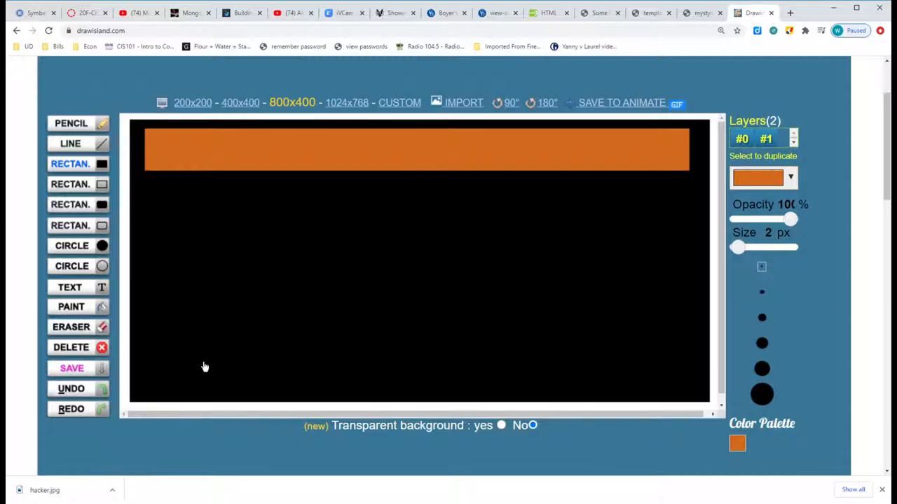
pyautogui.moveTo(143, 379); pyautogui.dragTo(489, 378)
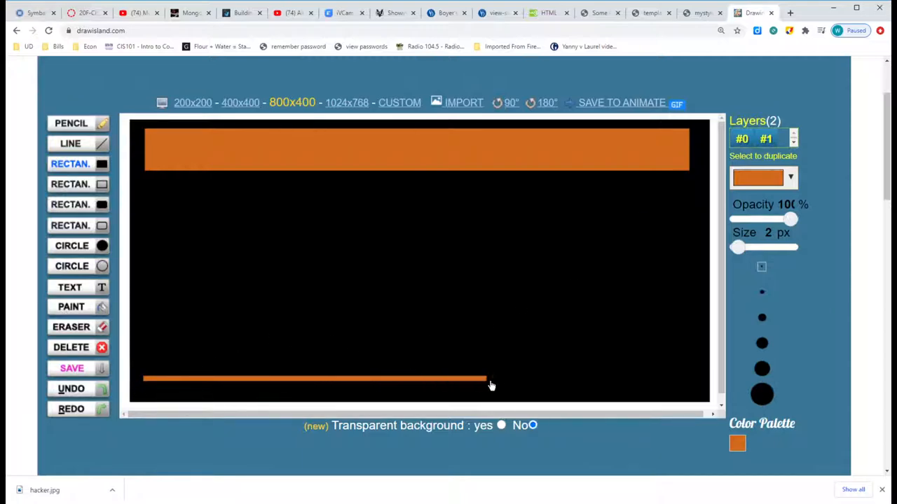
pyautogui.moveTo(491, 385); pyautogui.dragTo(691, 391)
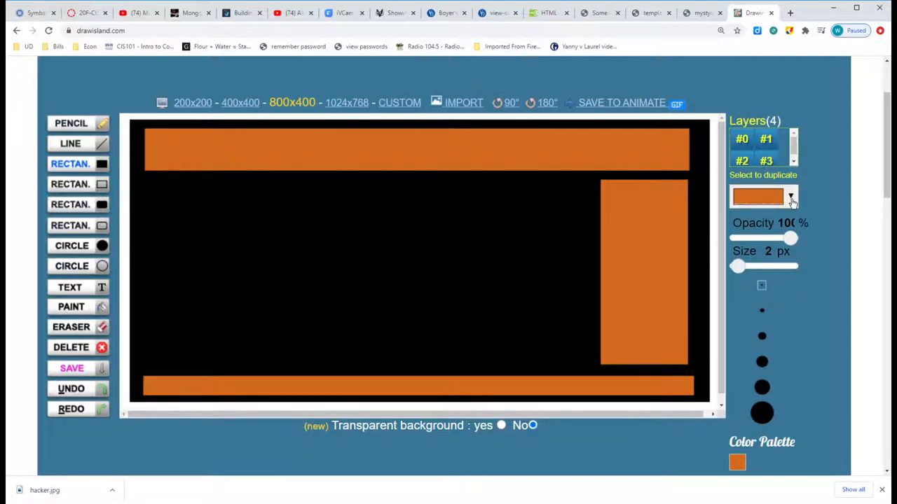
# In purple, draw boxes in the header's left part, at its right end, and atop the sidebar
pyautogui.click(790, 196)
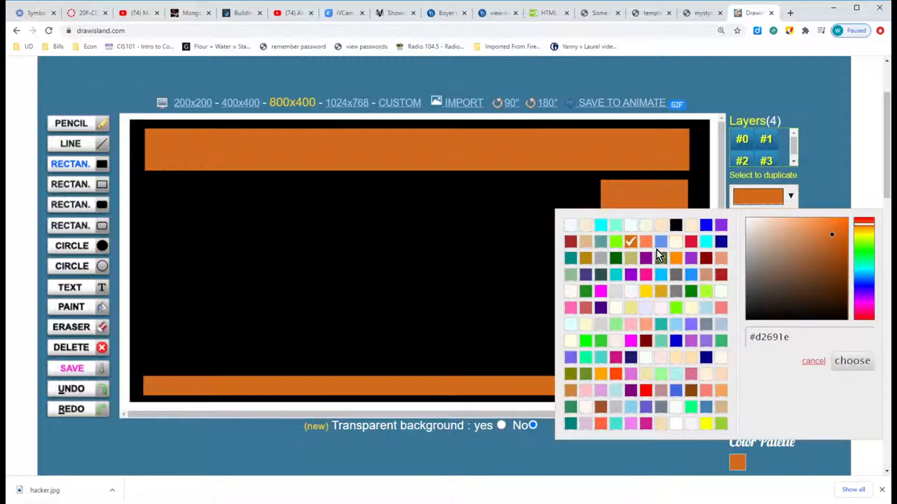
pyautogui.moveTo(633, 286)
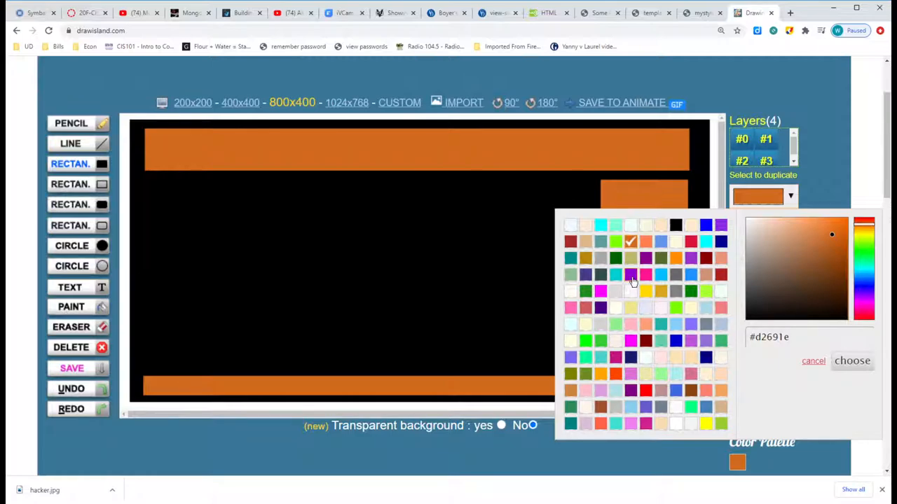
pyautogui.click(852, 361)
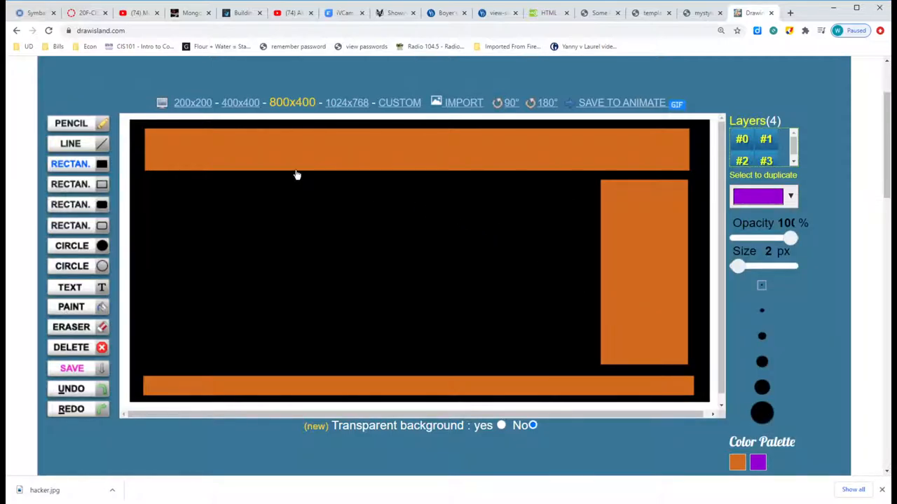
pyautogui.moveTo(151, 141)
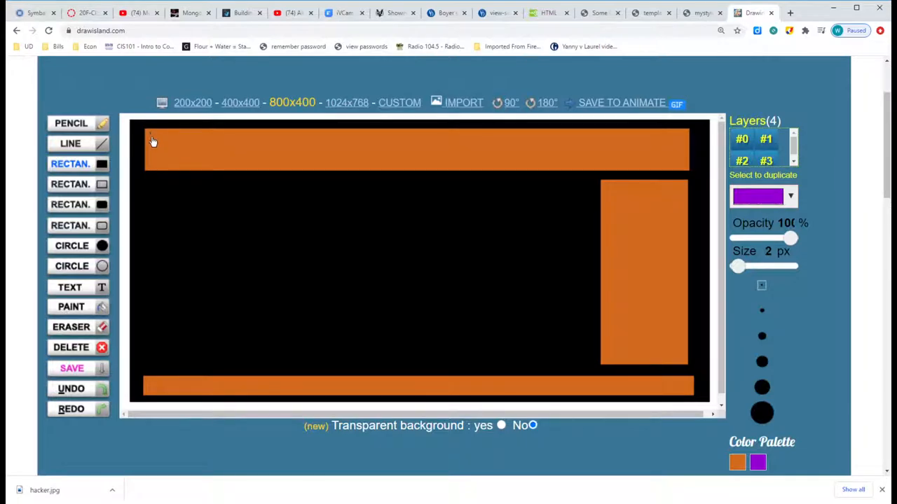
pyautogui.moveTo(151, 133); pyautogui.dragTo(412, 168)
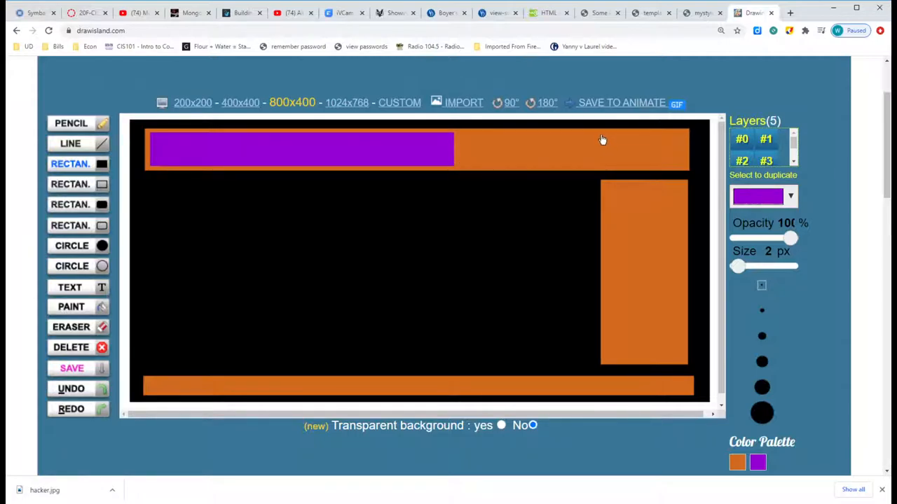
pyautogui.moveTo(603, 137); pyautogui.dragTo(628, 168)
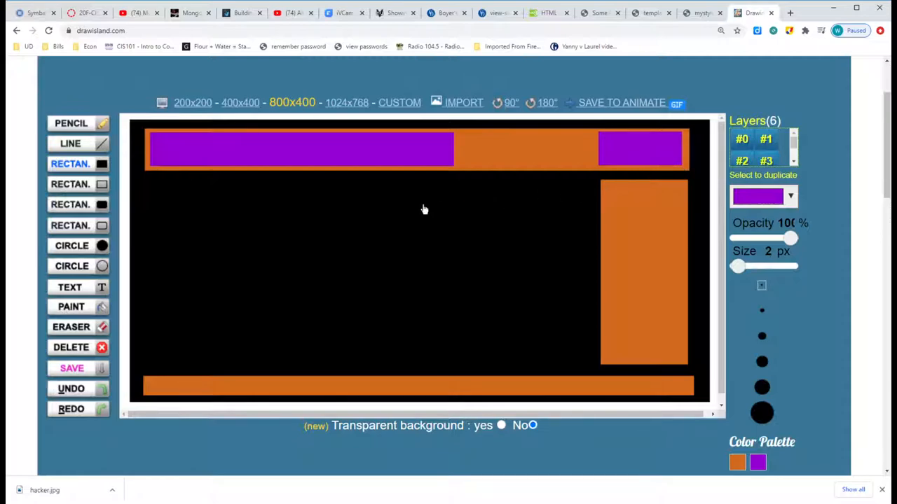
pyautogui.moveTo(353, 210)
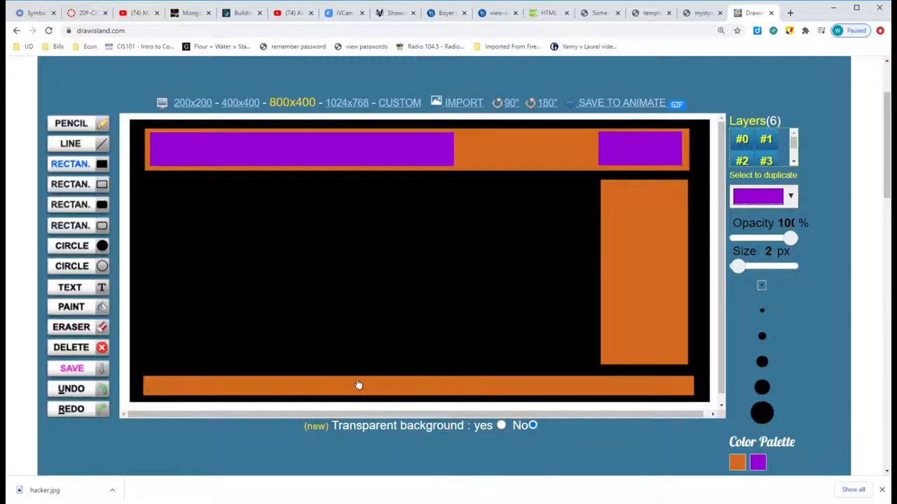
pyautogui.moveTo(631, 213)
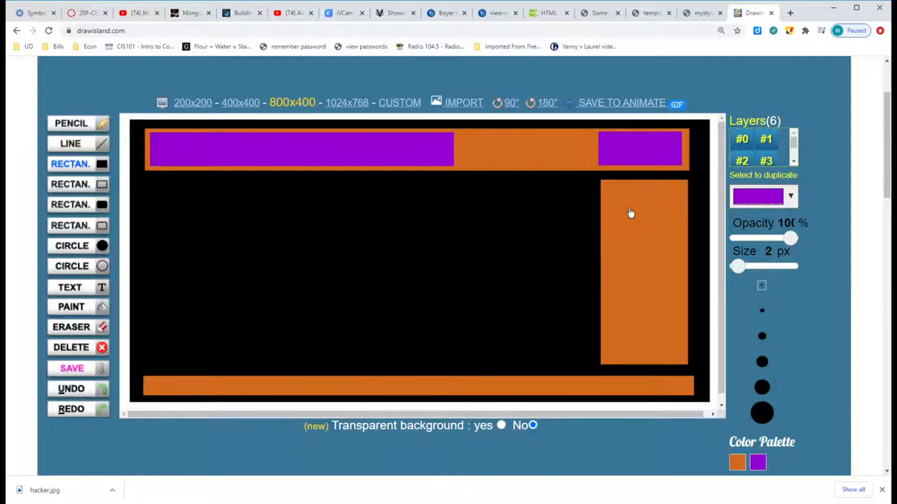
pyautogui.moveTo(610, 188)
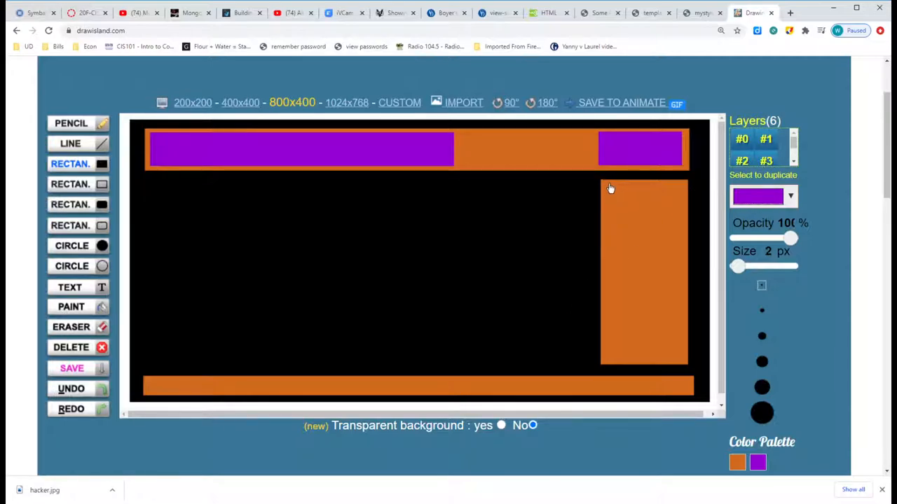
pyautogui.moveTo(610, 188); pyautogui.dragTo(639, 230)
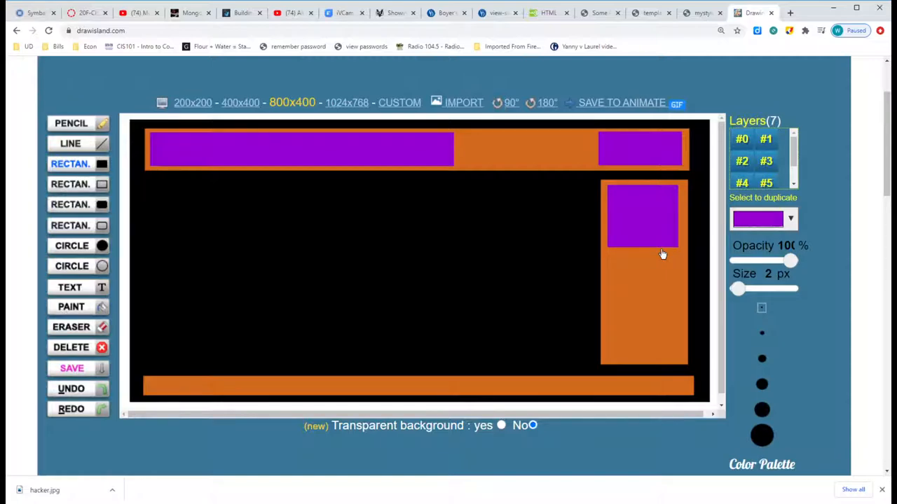
pyautogui.moveTo(475, 280)
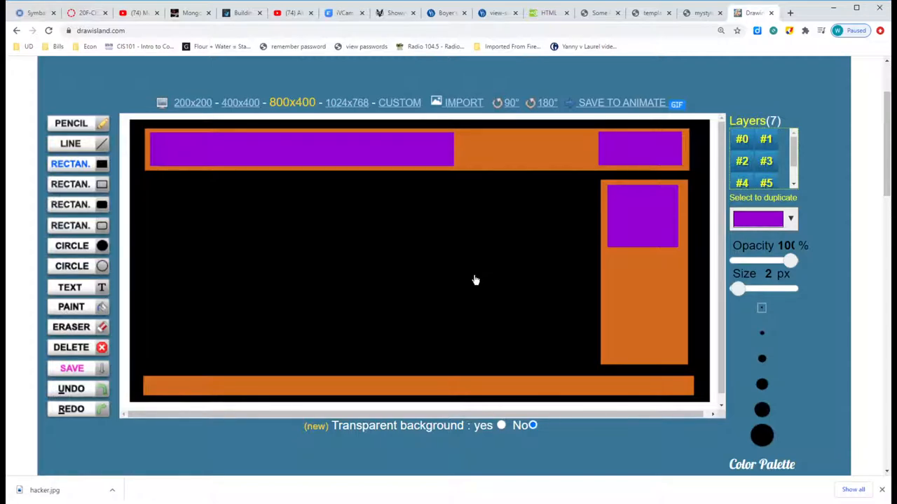
pyautogui.moveTo(382, 182)
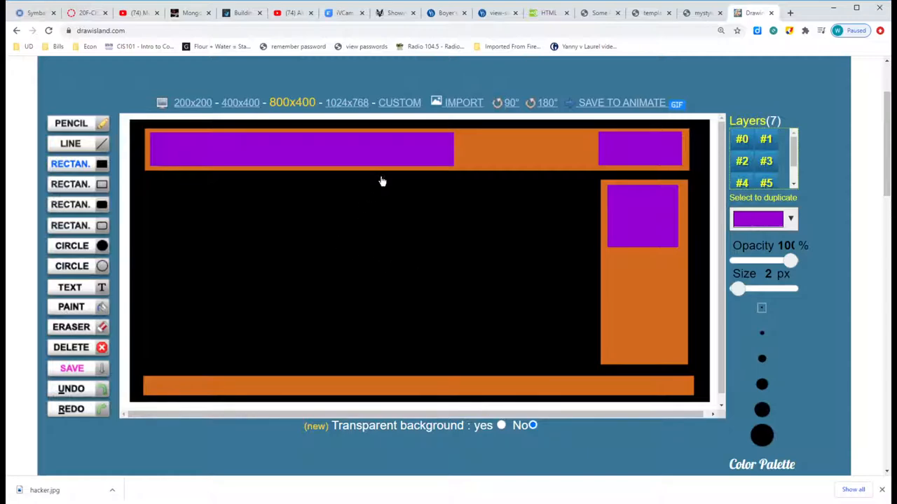
pyautogui.moveTo(396, 380)
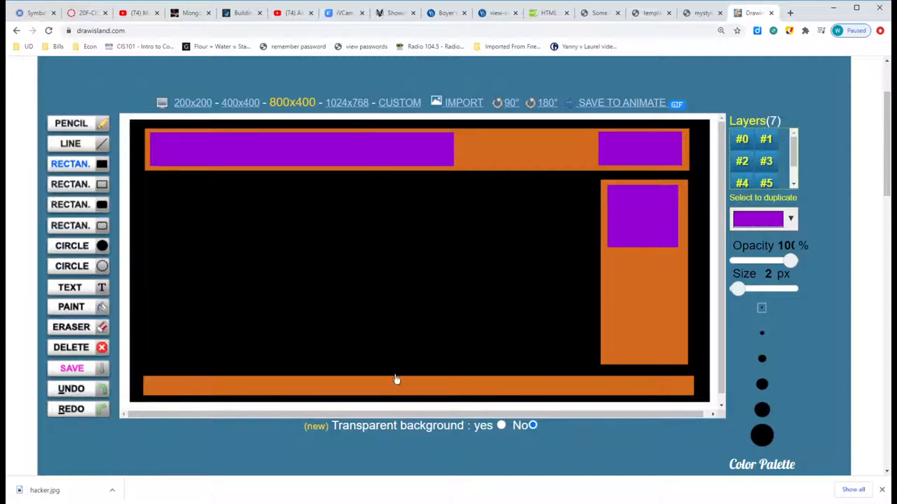
pyautogui.moveTo(383, 271)
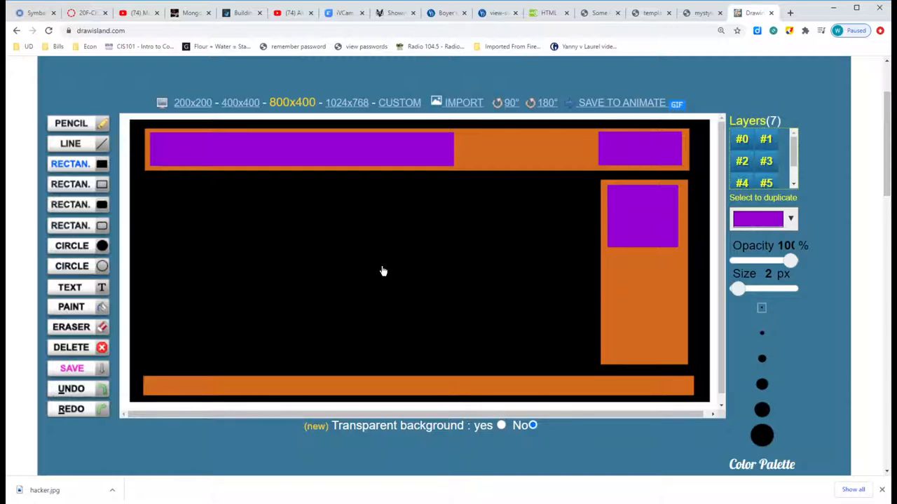
pyautogui.moveTo(522, 271)
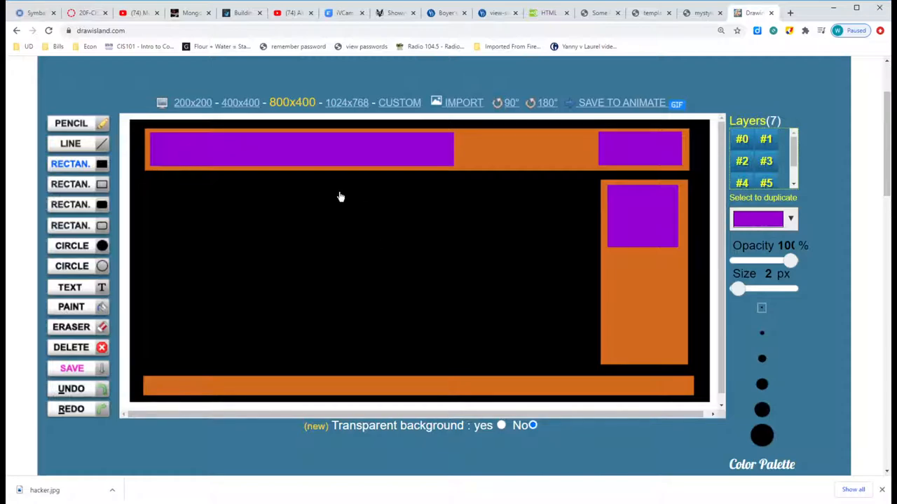
pyautogui.moveTo(501, 226)
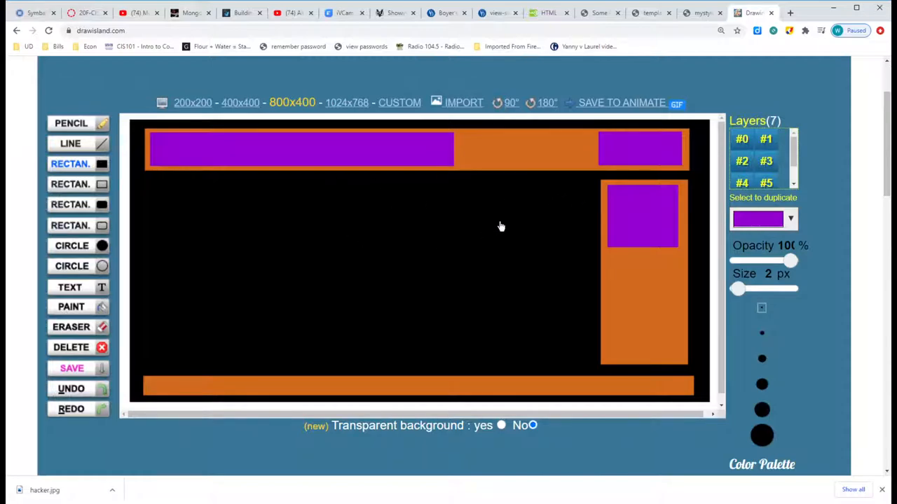
pyautogui.moveTo(512, 176)
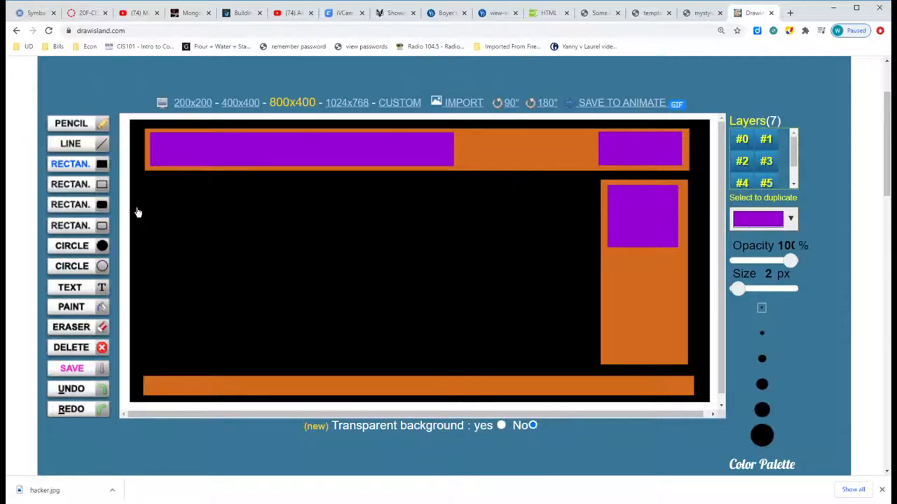
pyautogui.moveTo(578, 120)
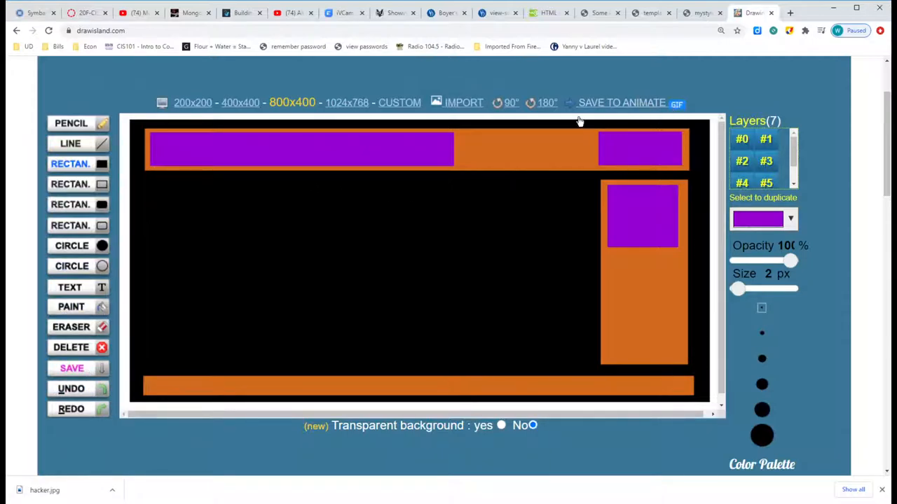
pyautogui.moveTo(142, 249)
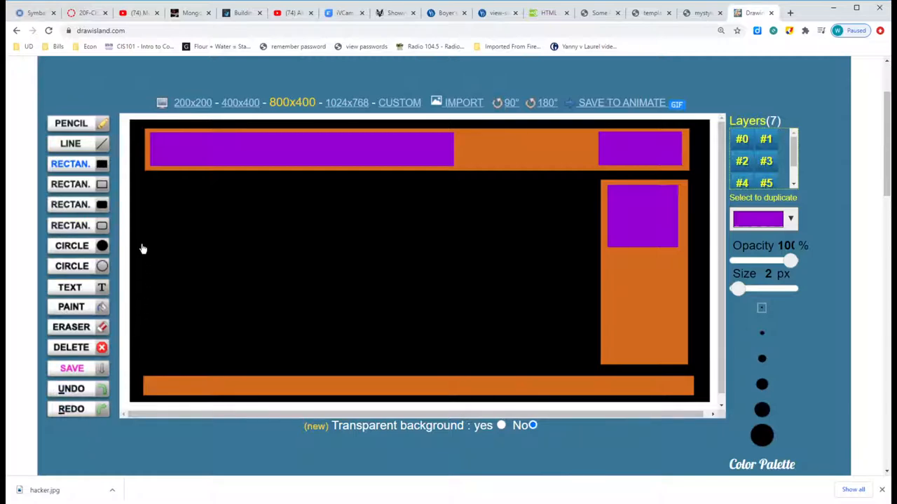
pyautogui.moveTo(468, 223)
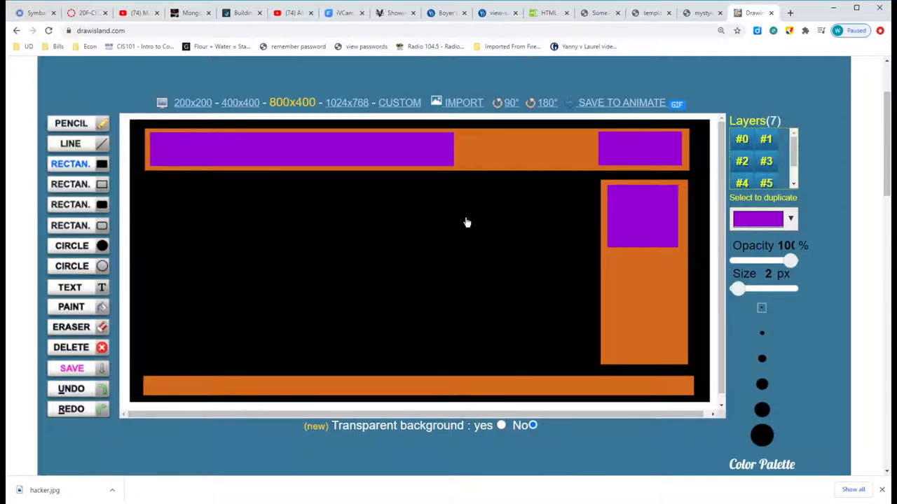
pyautogui.moveTo(378, 238)
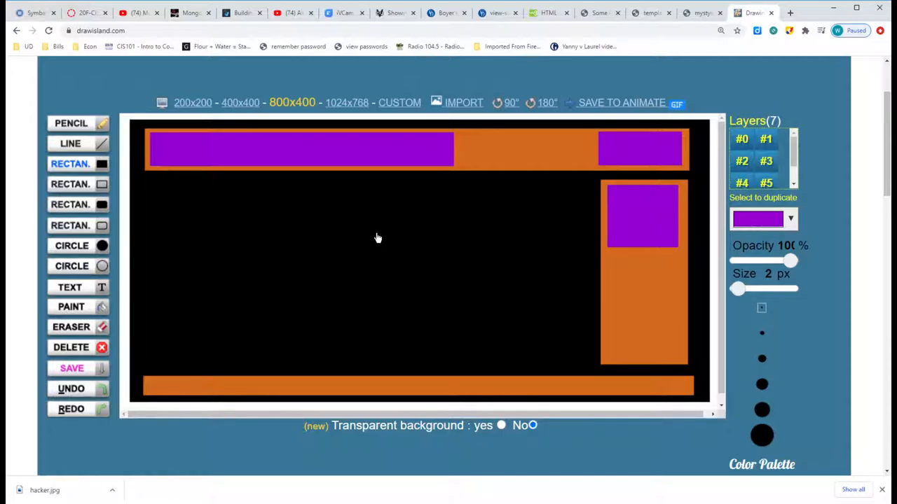
pyautogui.moveTo(372, 249)
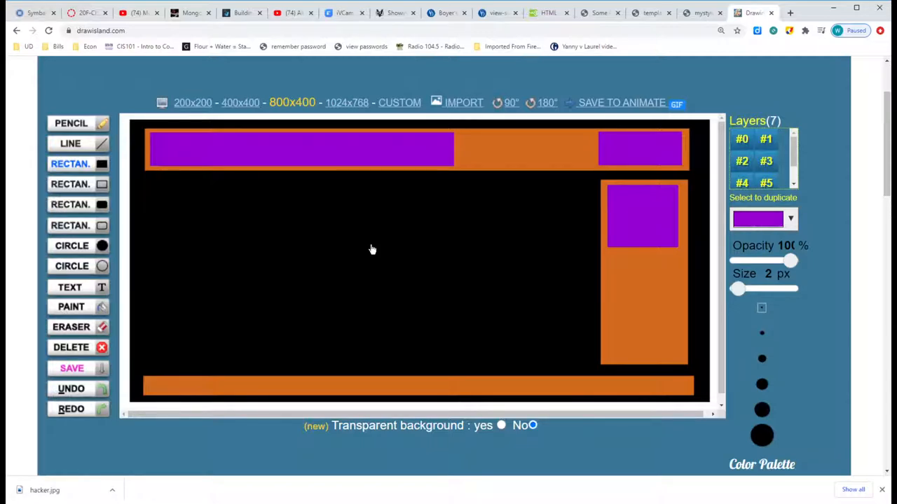
pyautogui.moveTo(510, 312)
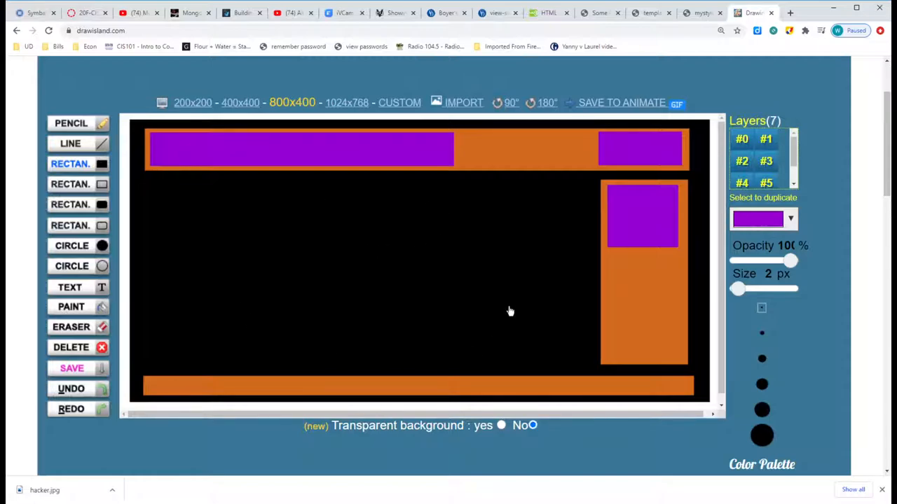
pyautogui.moveTo(391, 260)
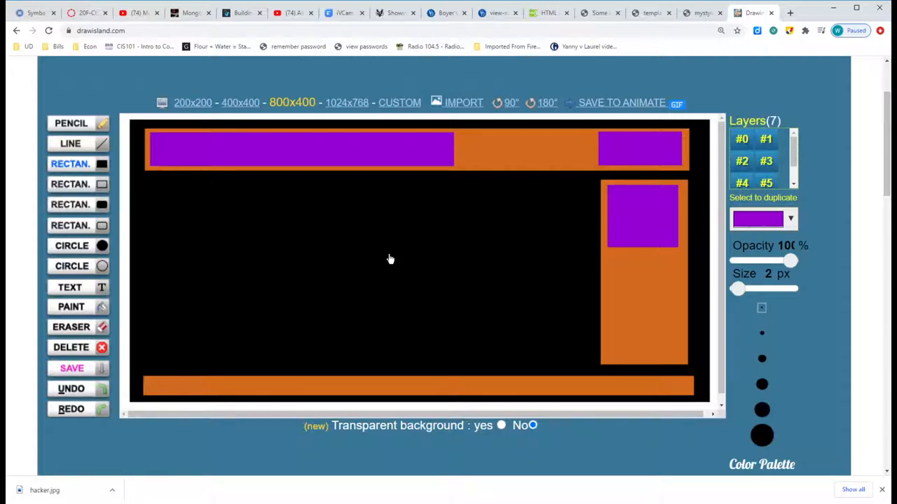
pyautogui.moveTo(698, 280)
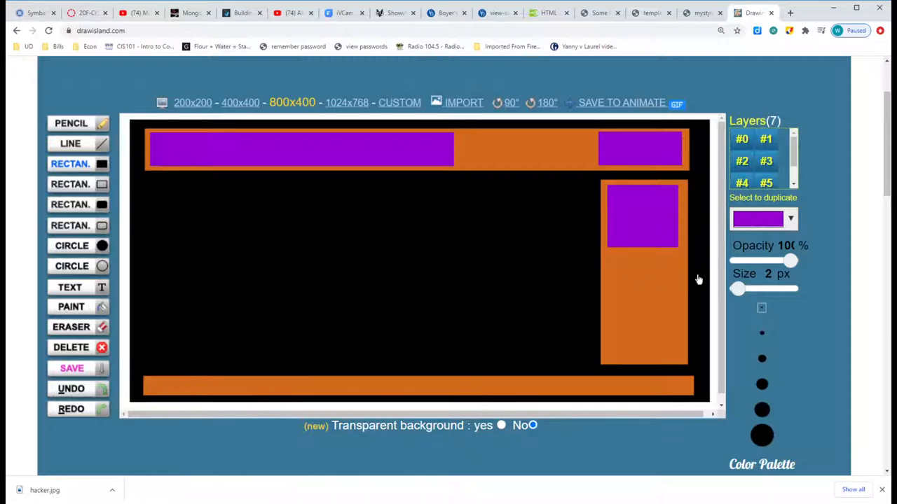
pyautogui.moveTo(645, 280)
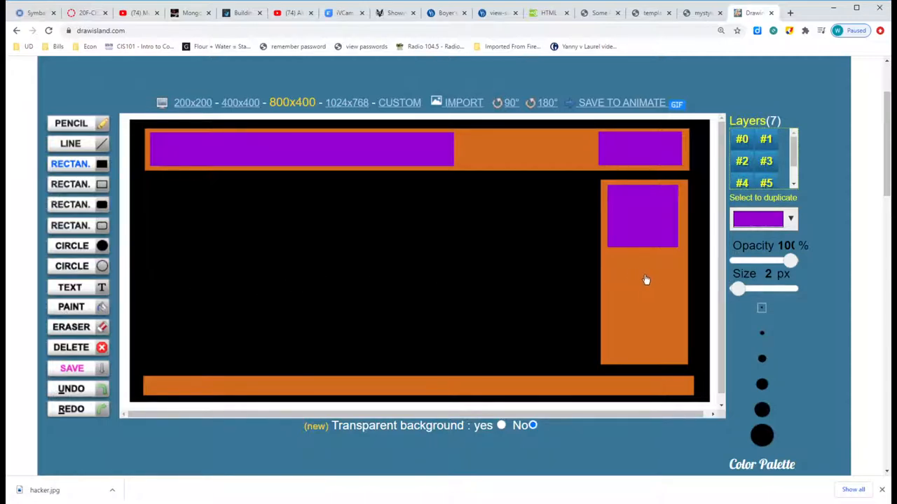
pyautogui.moveTo(688, 287)
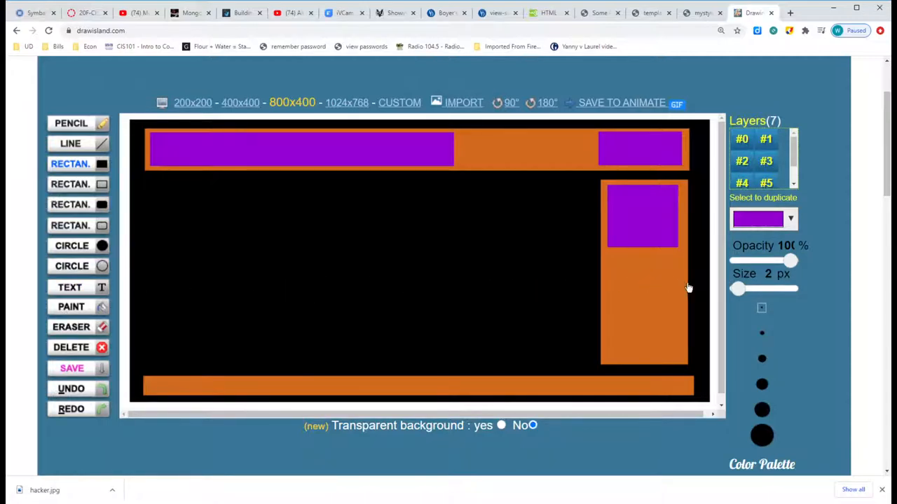
pyautogui.moveTo(727, 429)
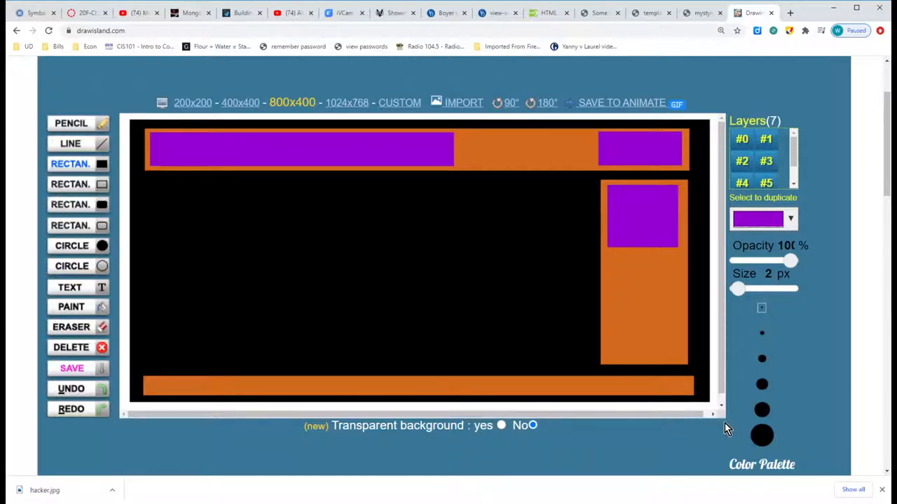
pyautogui.moveTo(528, 409)
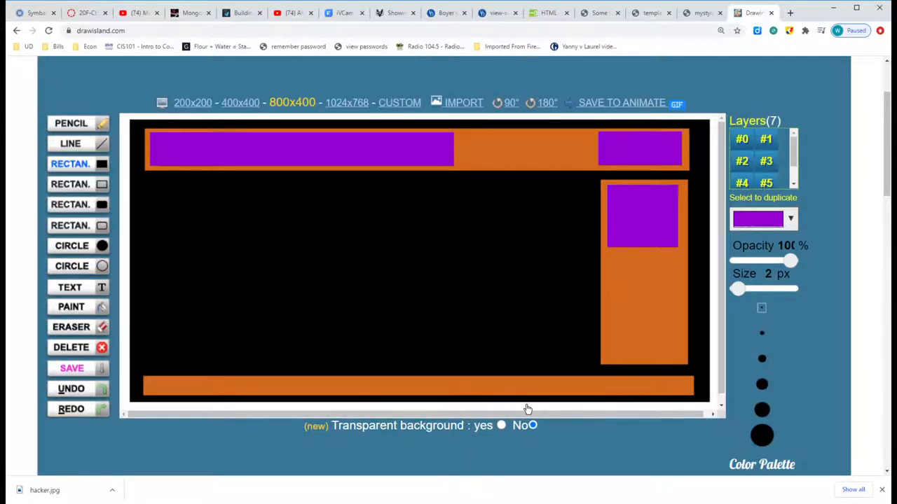
pyautogui.moveTo(442, 332)
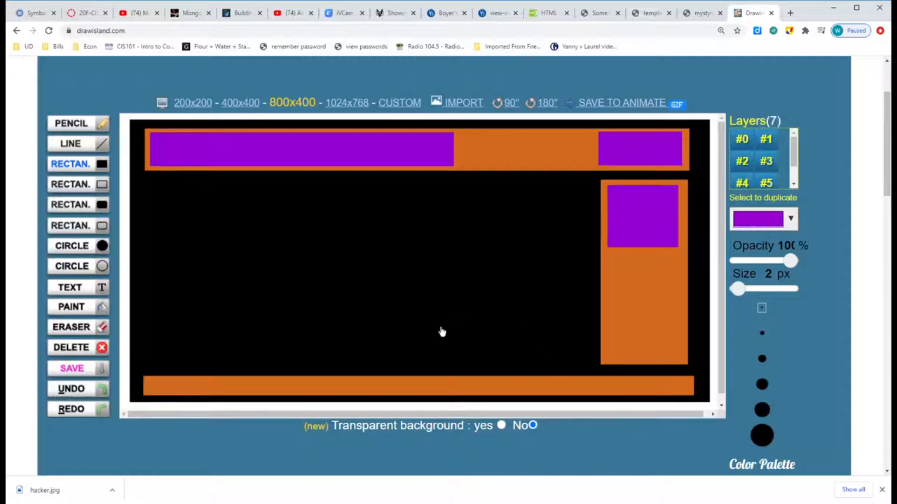
pyautogui.moveTo(370, 361)
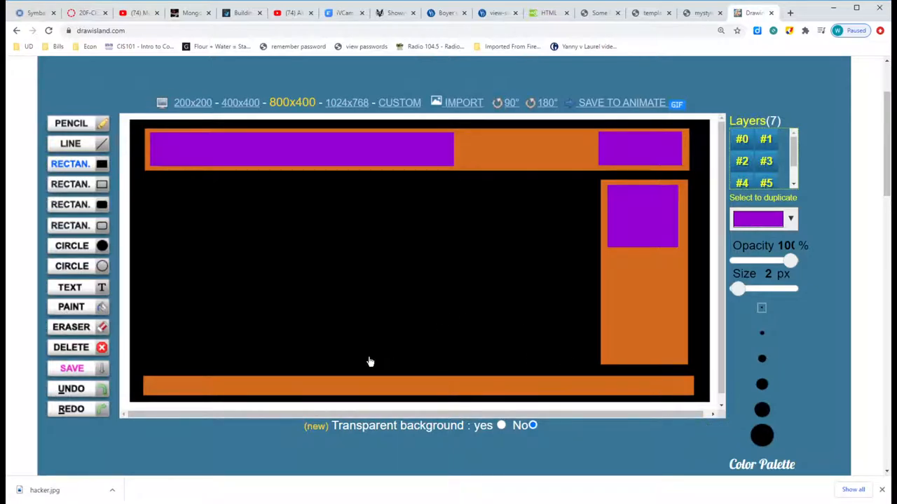
pyautogui.moveTo(597, 314)
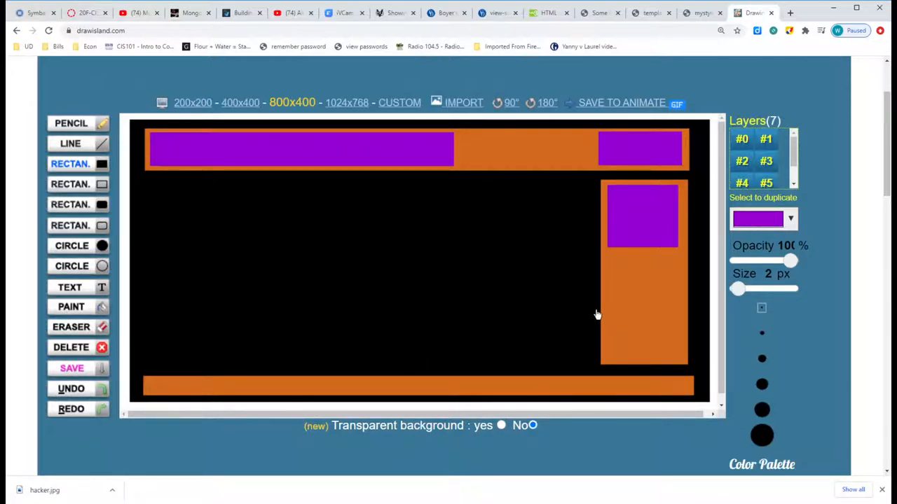
pyautogui.moveTo(582, 317)
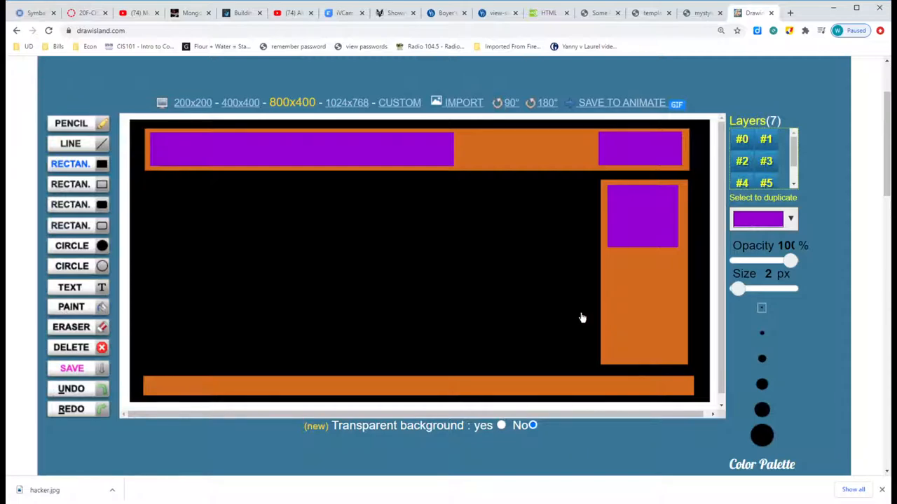
pyautogui.moveTo(523, 326)
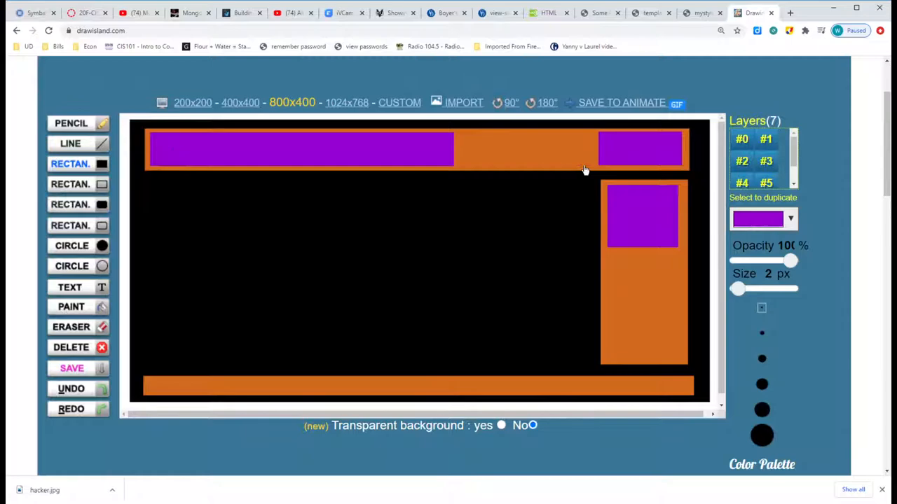
pyautogui.moveTo(630, 173)
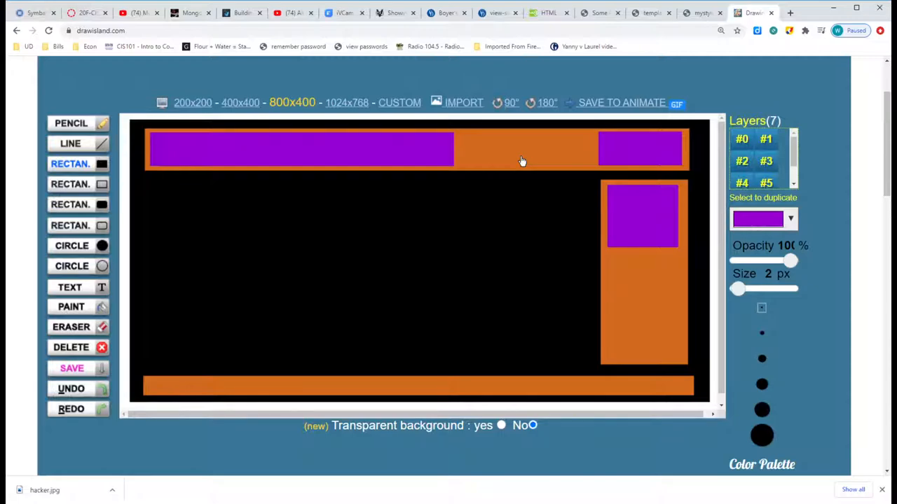
pyautogui.moveTo(402, 393)
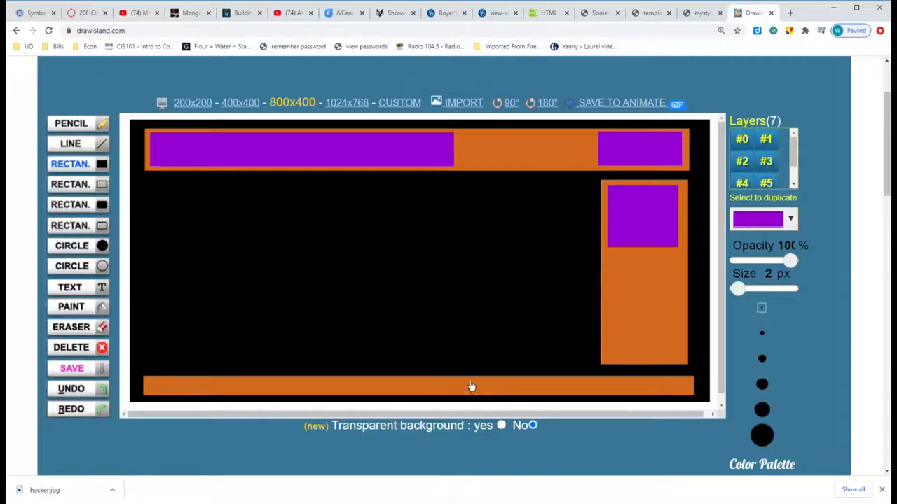
pyautogui.moveTo(648, 302)
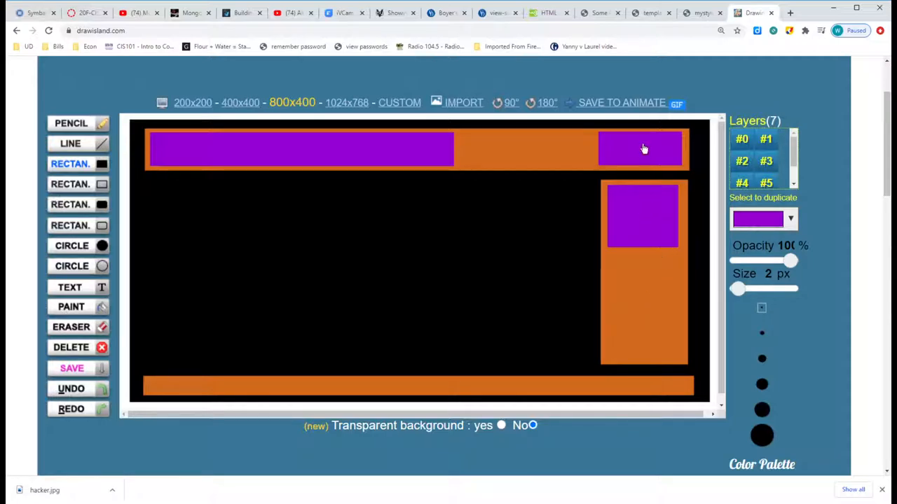
pyautogui.moveTo(463, 149)
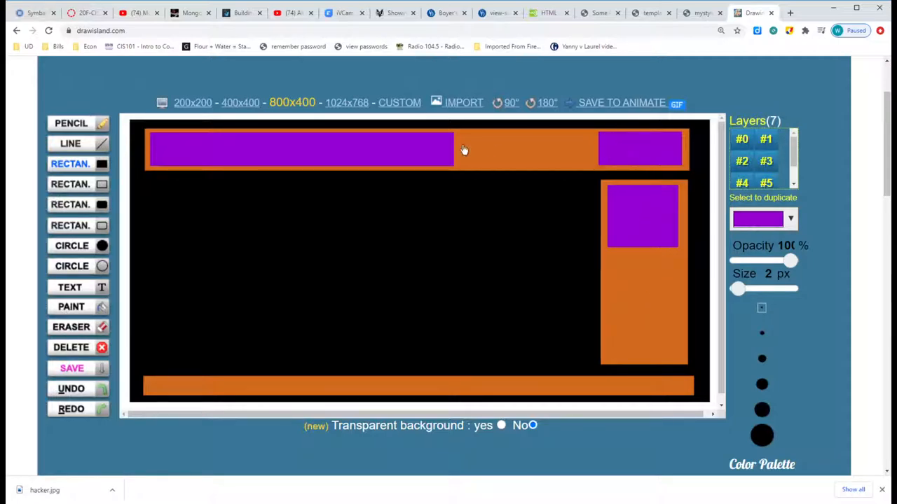
pyautogui.moveTo(229, 141)
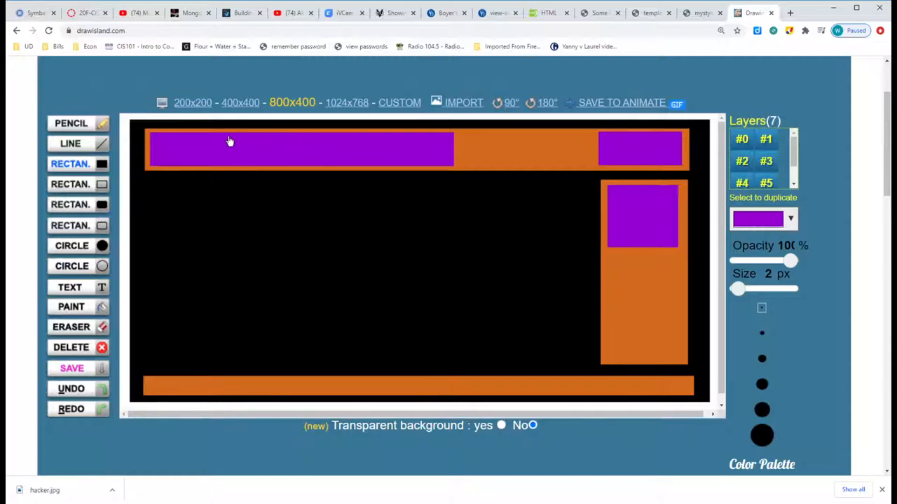
pyautogui.moveTo(211, 145)
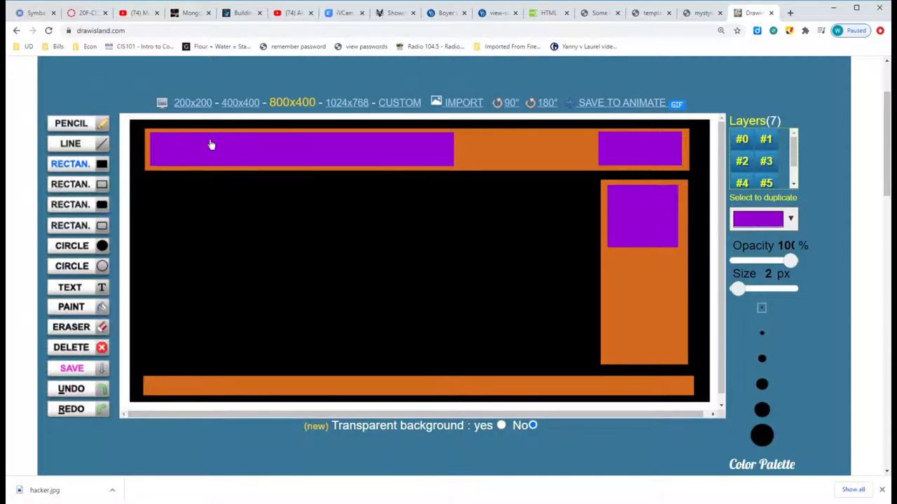
pyautogui.moveTo(170, 198)
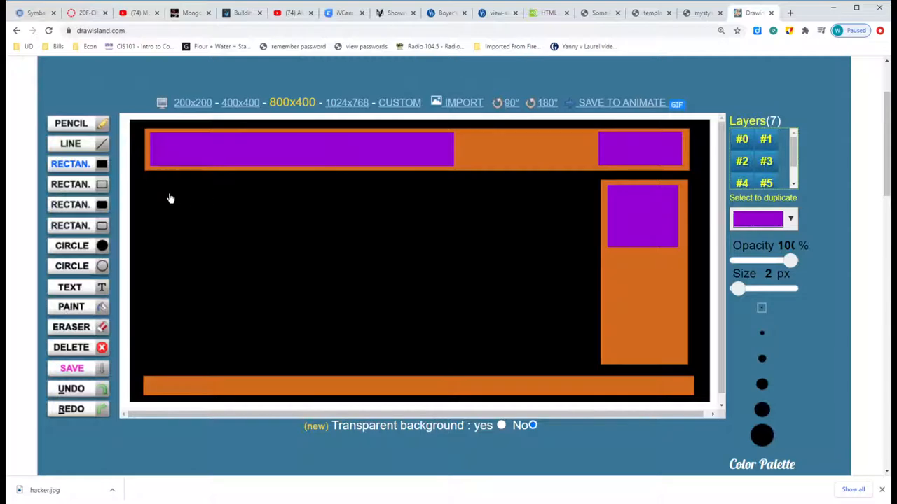
pyautogui.moveTo(149, 183)
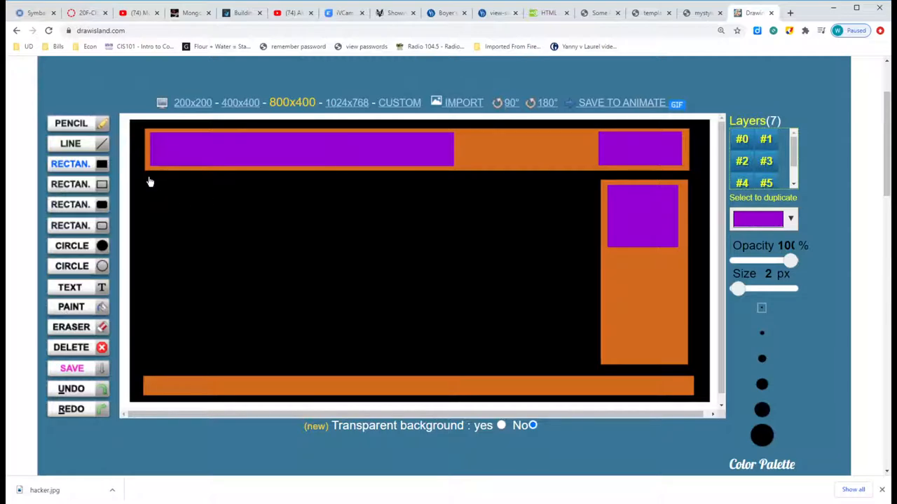
# Draw three tall purple columns: left, middle, and one beside the sidebar
pyautogui.moveTo(149, 181); pyautogui.dragTo(286, 360)
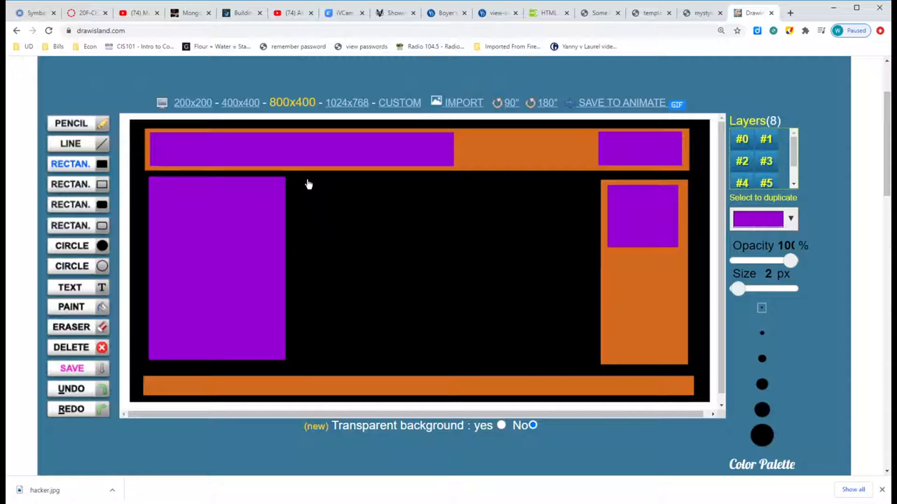
pyautogui.moveTo(309, 184); pyautogui.dragTo(432, 367)
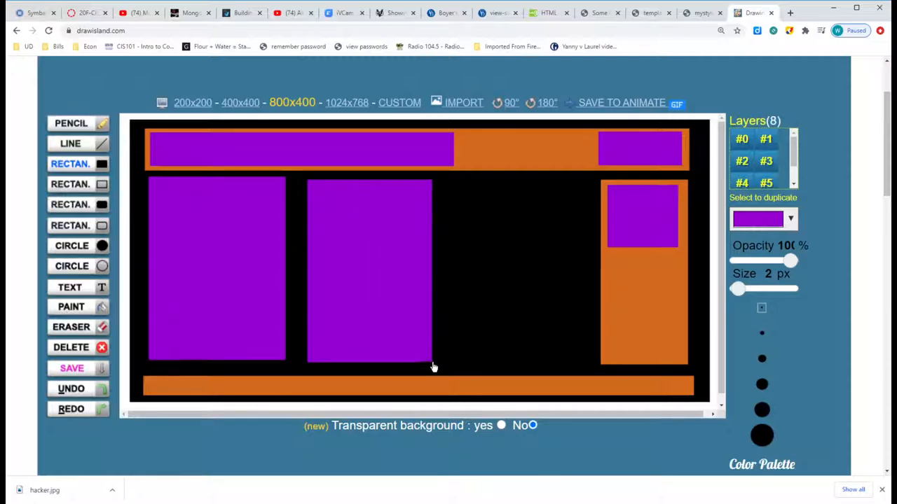
pyautogui.moveTo(435, 368); pyautogui.dragTo(455, 205)
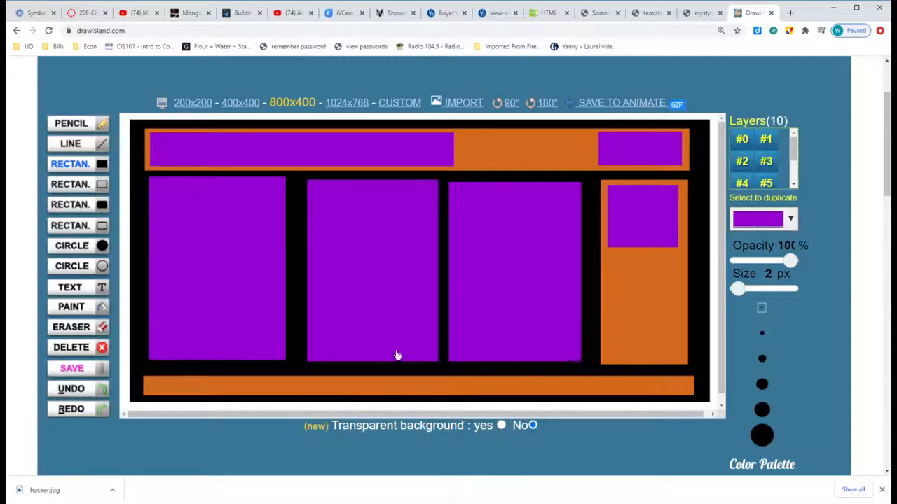
pyautogui.moveTo(679, 334)
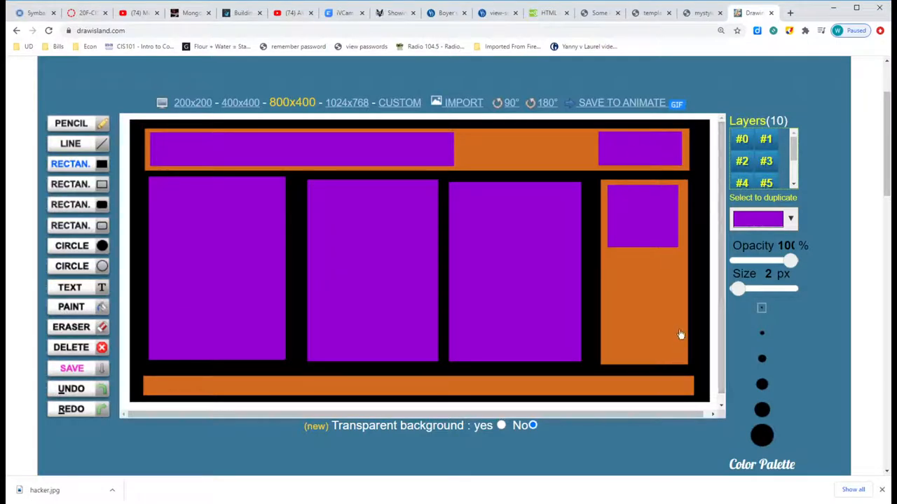
pyautogui.moveTo(599, 344)
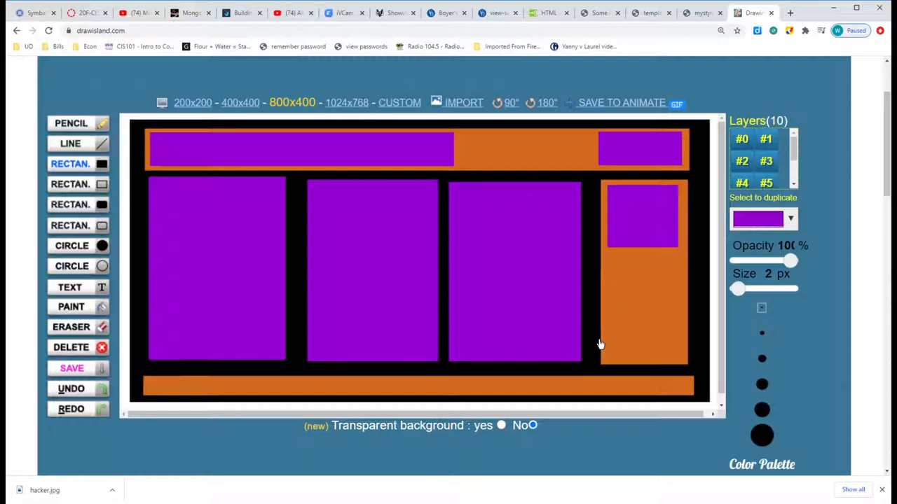
pyautogui.moveTo(606, 177)
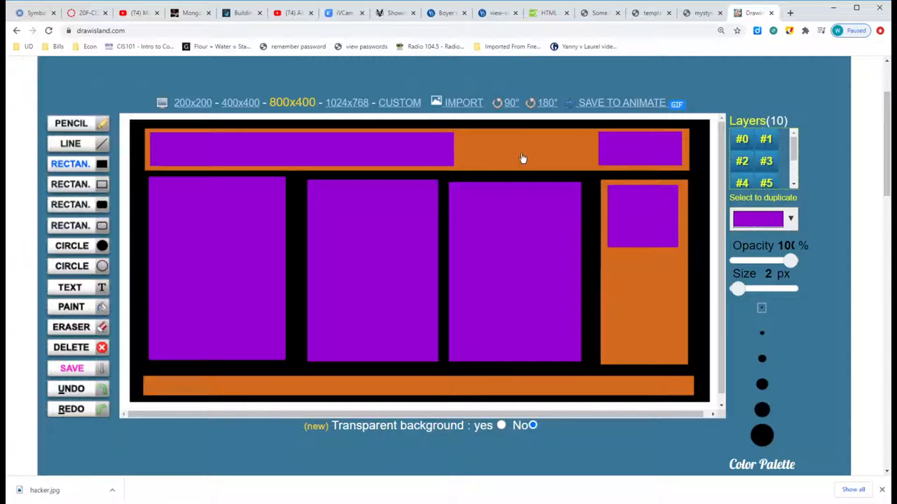
pyautogui.moveTo(531, 152)
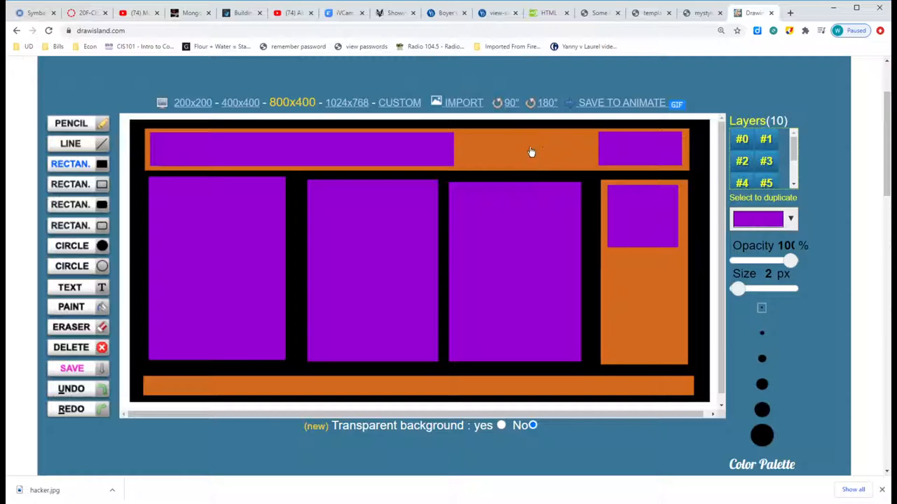
pyautogui.moveTo(517, 148)
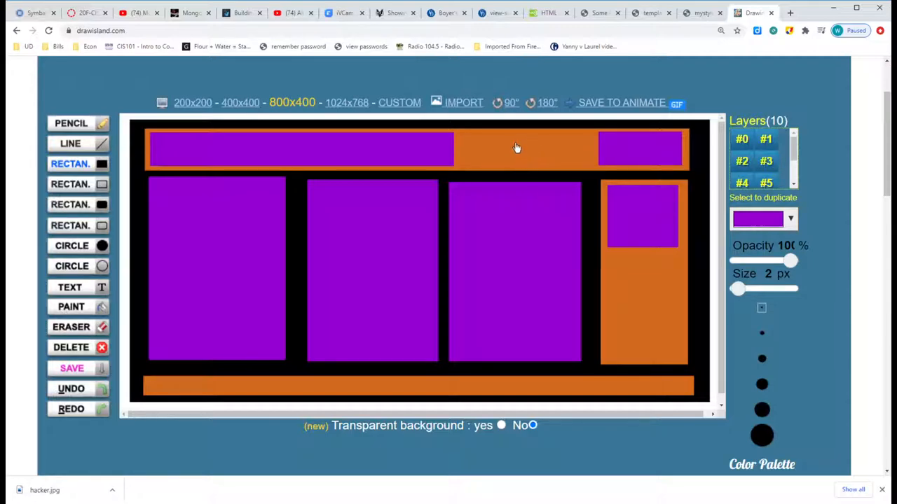
pyautogui.moveTo(333, 152)
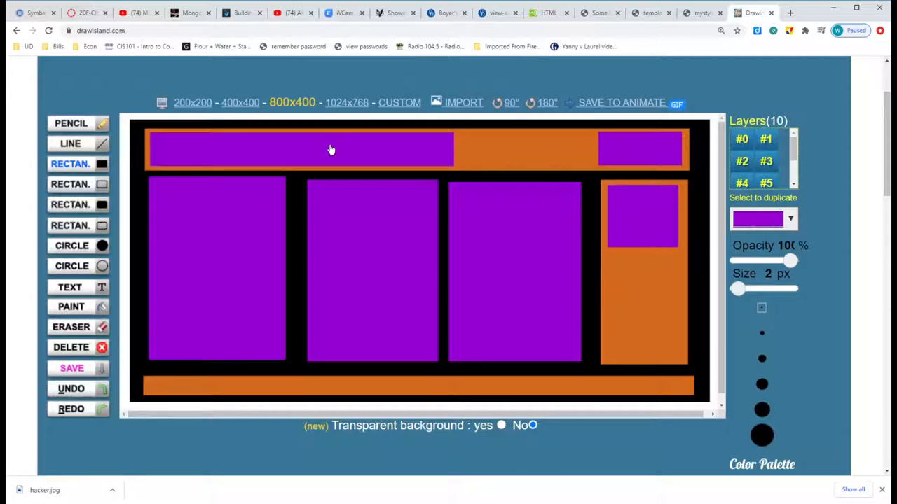
pyautogui.moveTo(398, 150)
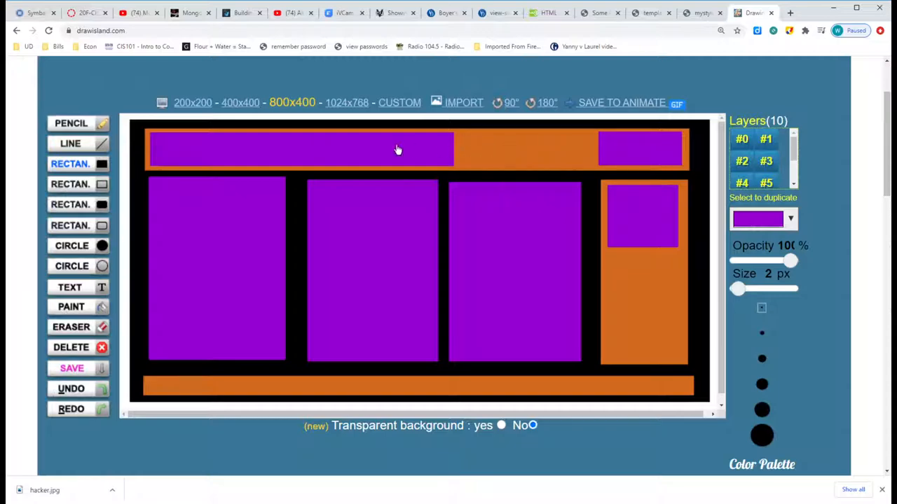
pyautogui.moveTo(614, 150)
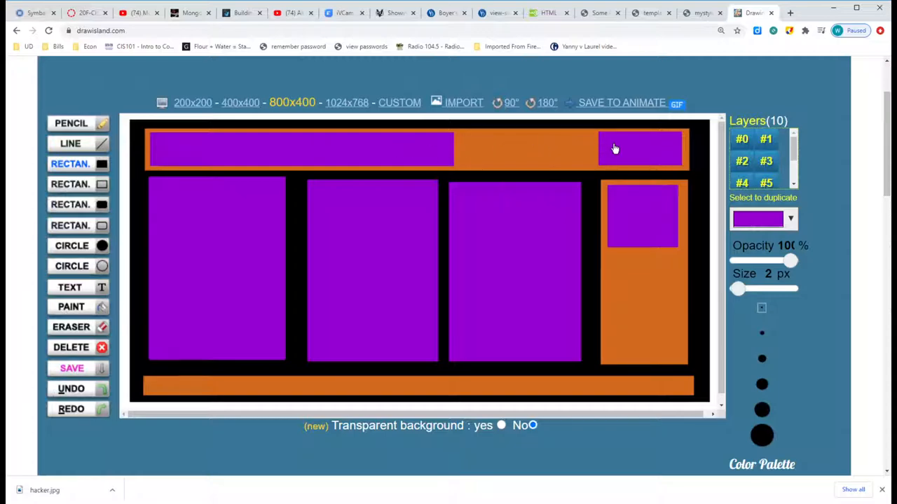
pyautogui.moveTo(531, 152)
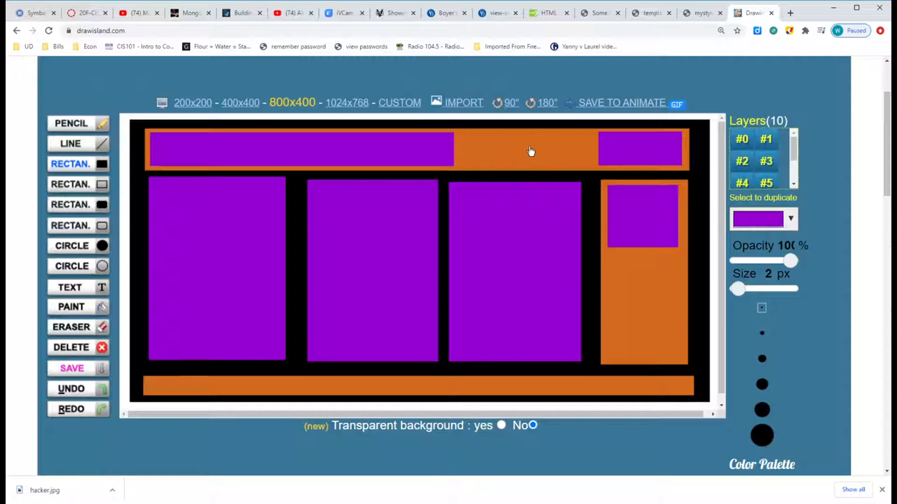
pyautogui.moveTo(386, 155)
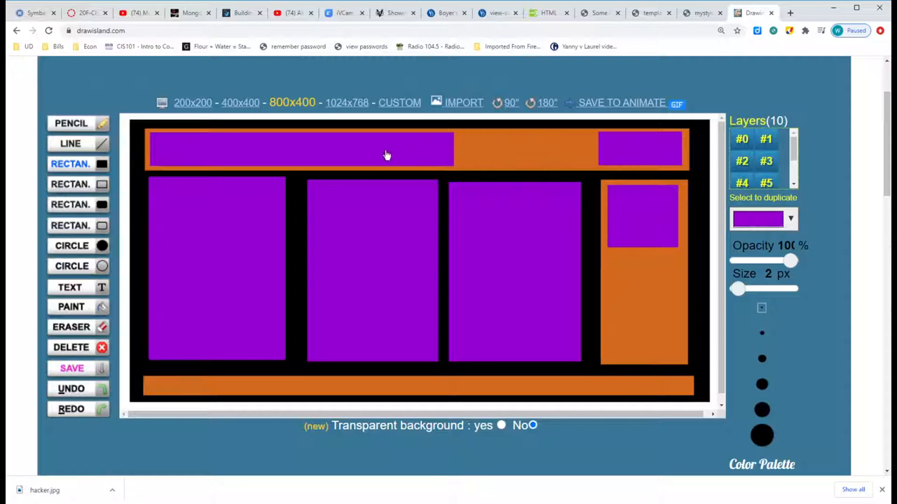
pyautogui.moveTo(403, 150)
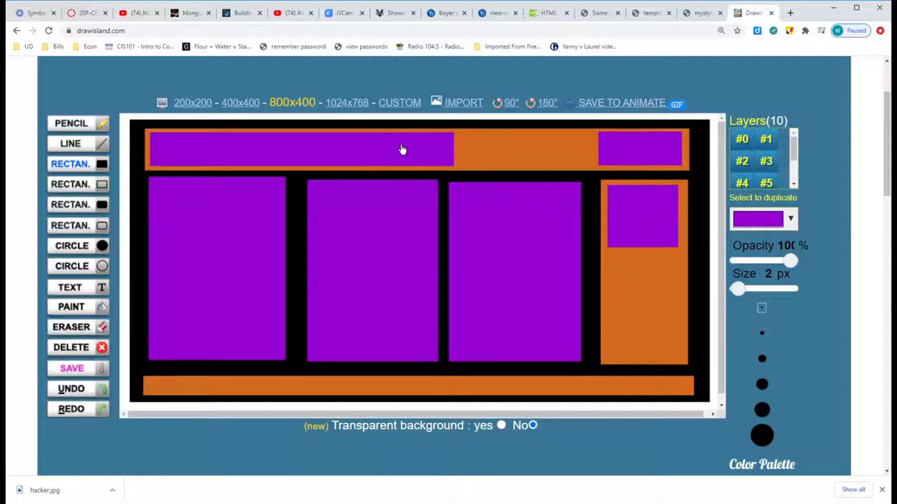
pyautogui.moveTo(650, 147)
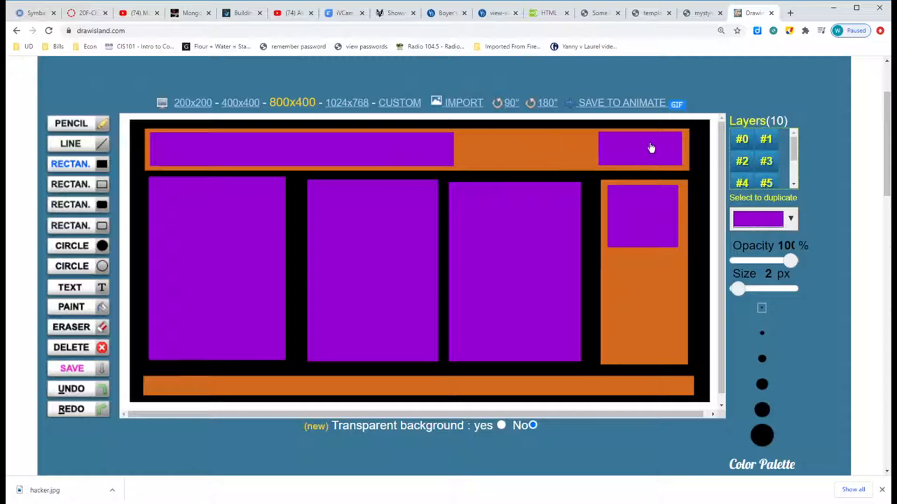
pyautogui.moveTo(648, 155)
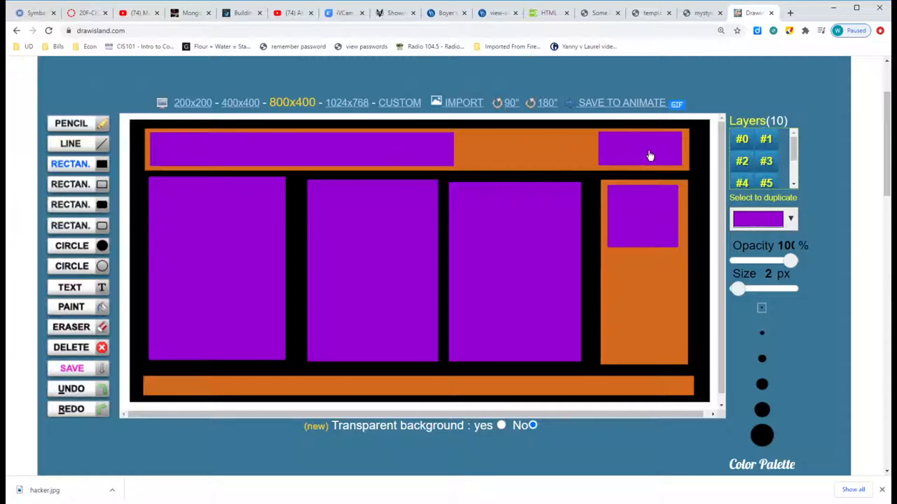
pyautogui.moveTo(619, 151)
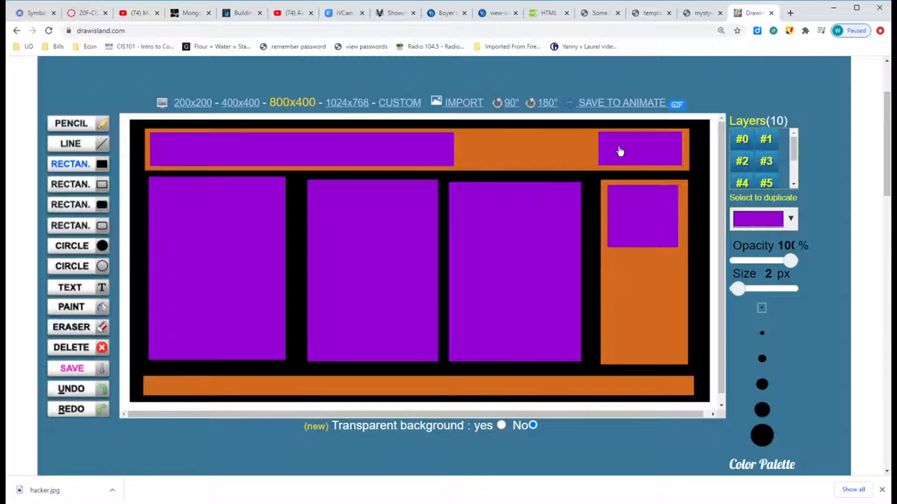
pyautogui.moveTo(444, 160)
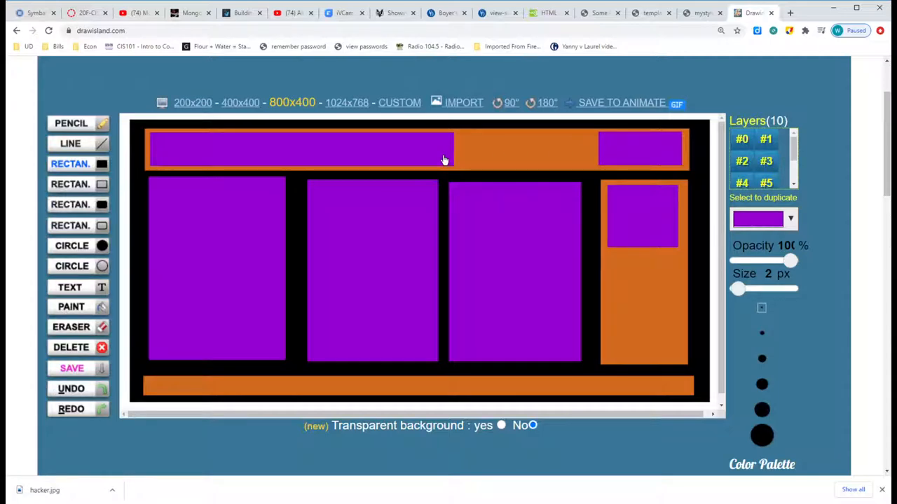
pyautogui.moveTo(533, 182)
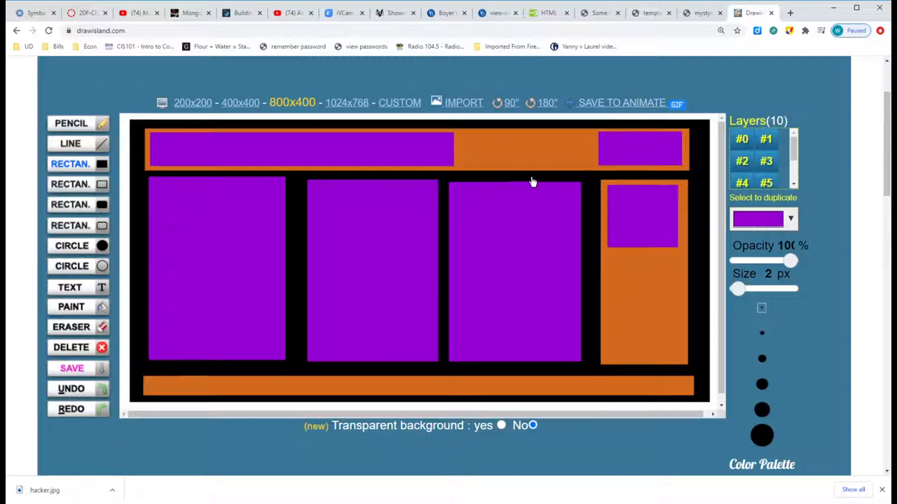
pyautogui.moveTo(648, 217)
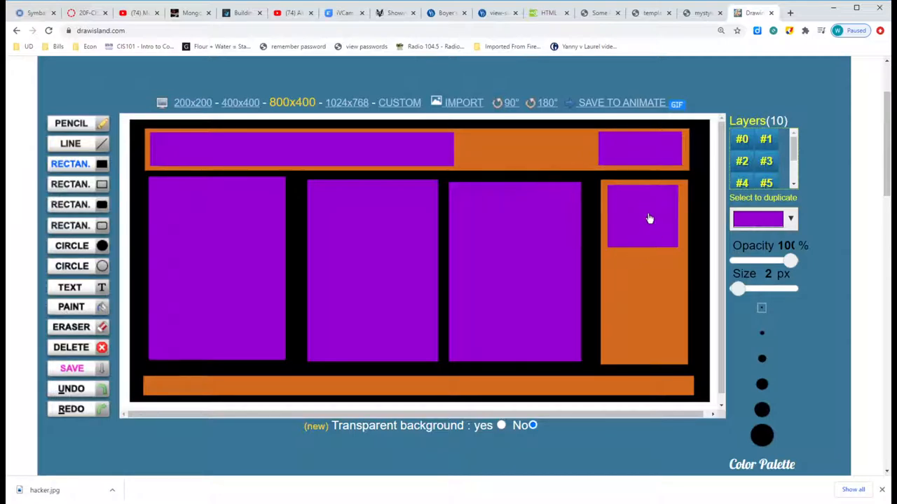
pyautogui.moveTo(635, 223)
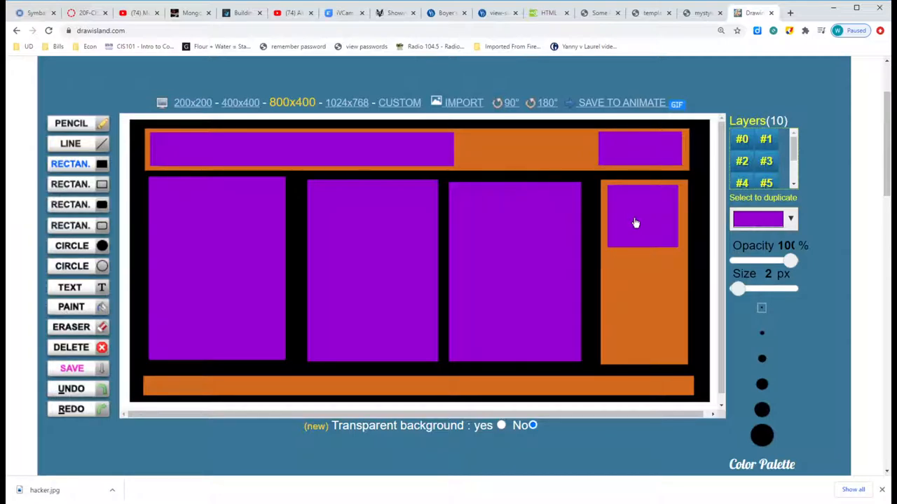
pyautogui.moveTo(666, 256)
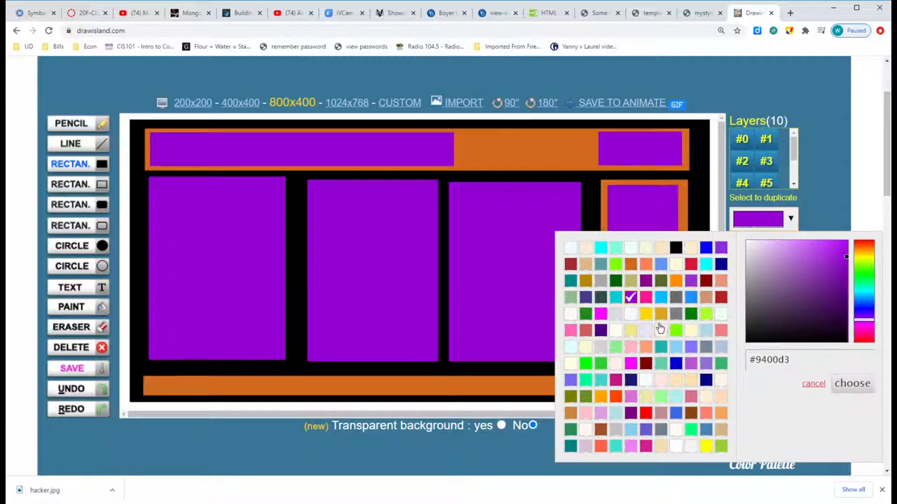
# Switch to yellow and draw a paragraph box in the sidebar under the purple box
pyautogui.click(852, 384)
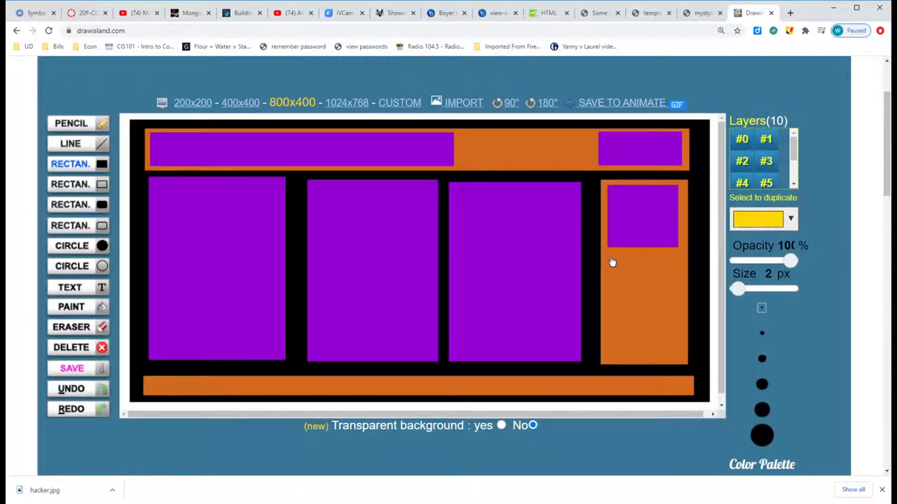
pyautogui.moveTo(611, 263); pyautogui.dragTo(678, 359)
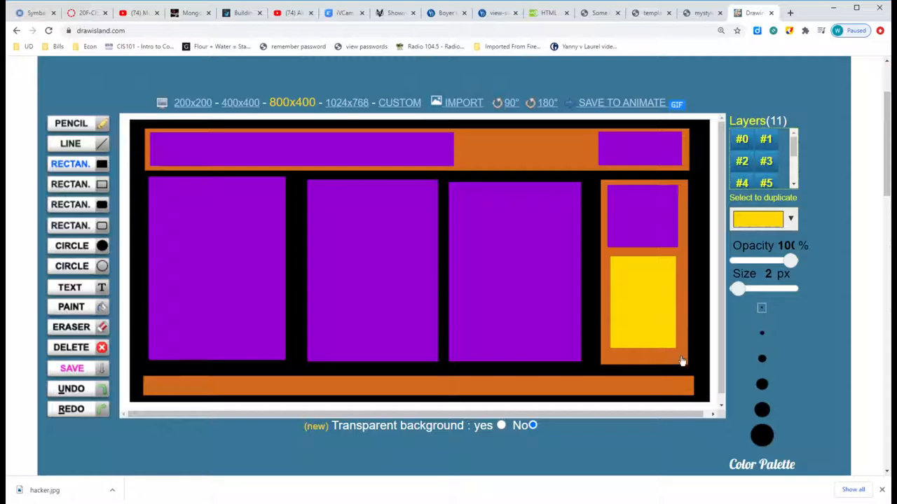
pyautogui.moveTo(265, 324)
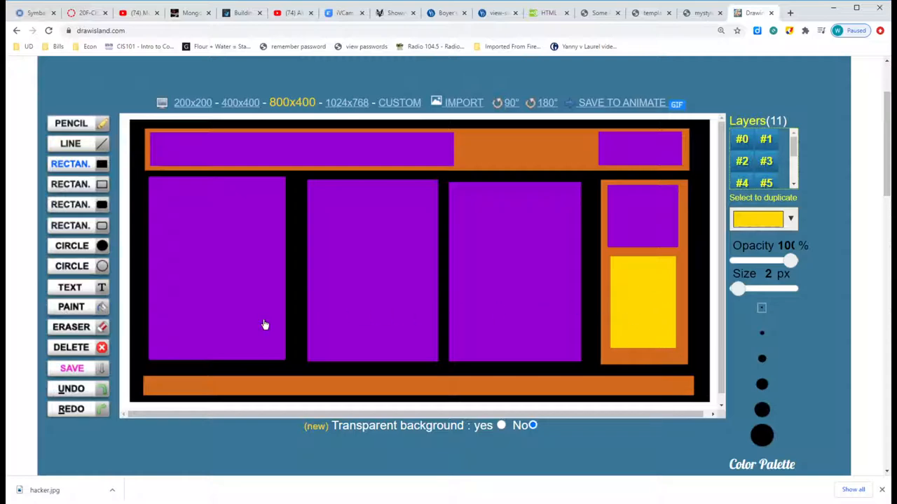
pyautogui.moveTo(202, 387)
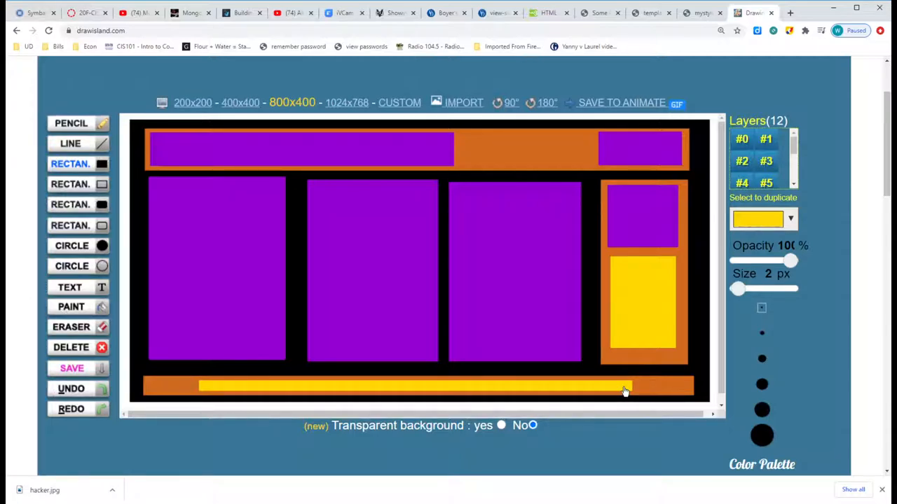
pyautogui.moveTo(619, 362)
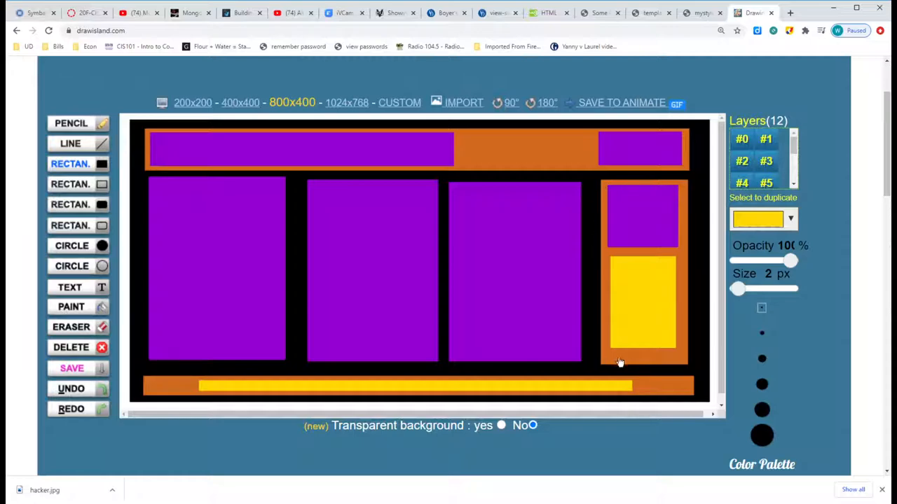
pyautogui.moveTo(609, 328)
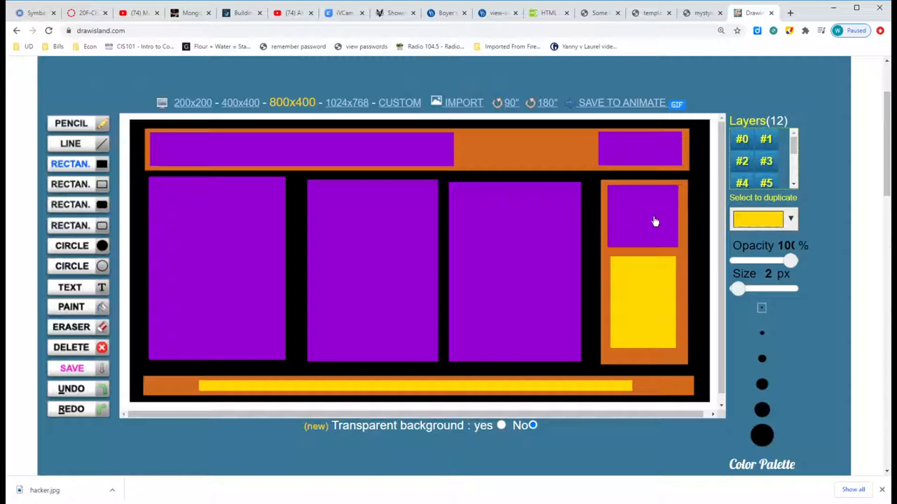
pyautogui.moveTo(649, 273)
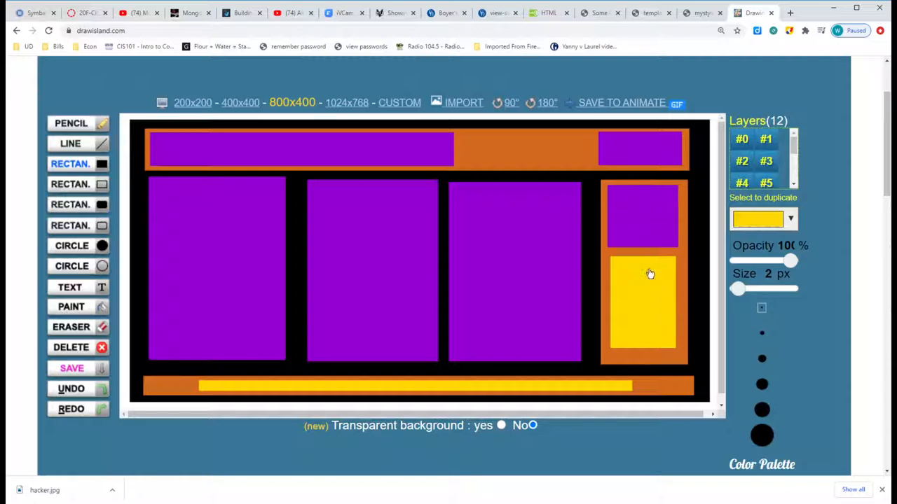
pyautogui.moveTo(634, 320)
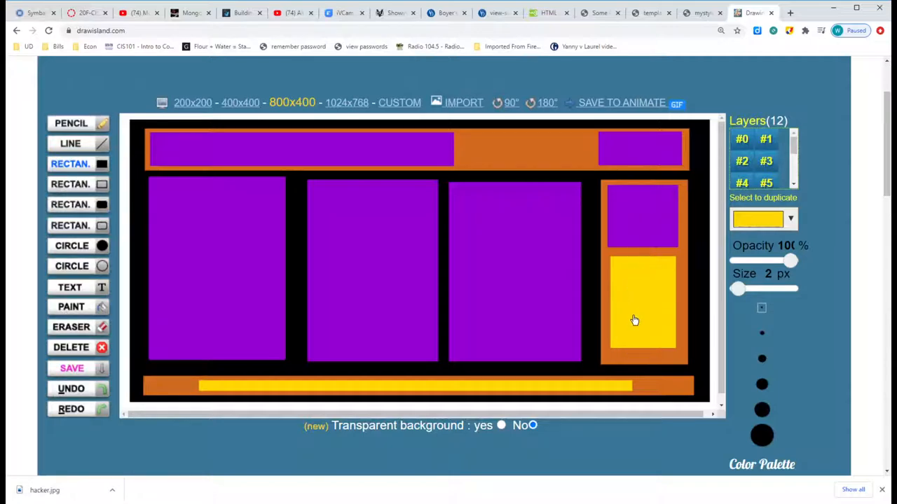
pyautogui.moveTo(662, 322)
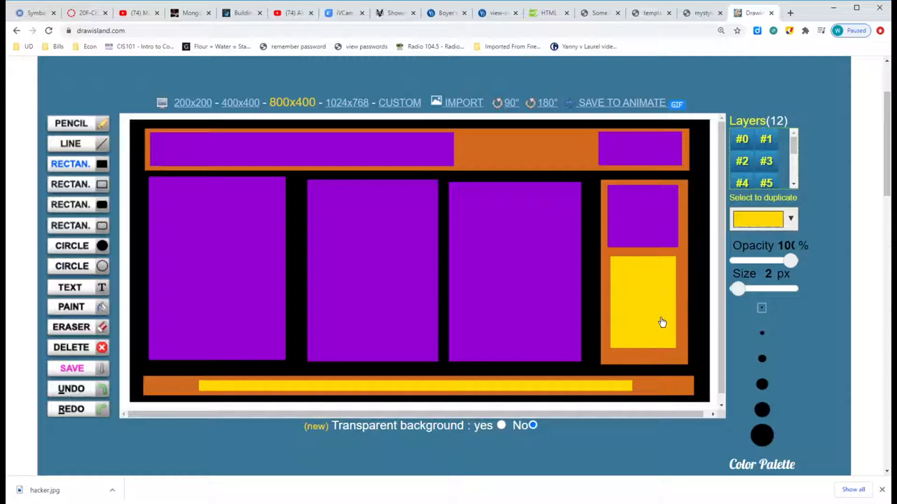
pyautogui.moveTo(644, 306)
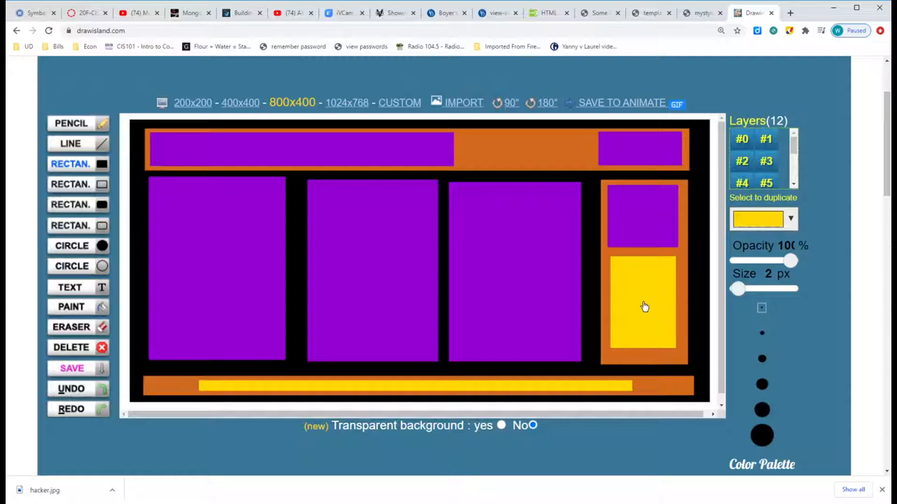
pyautogui.moveTo(664, 261)
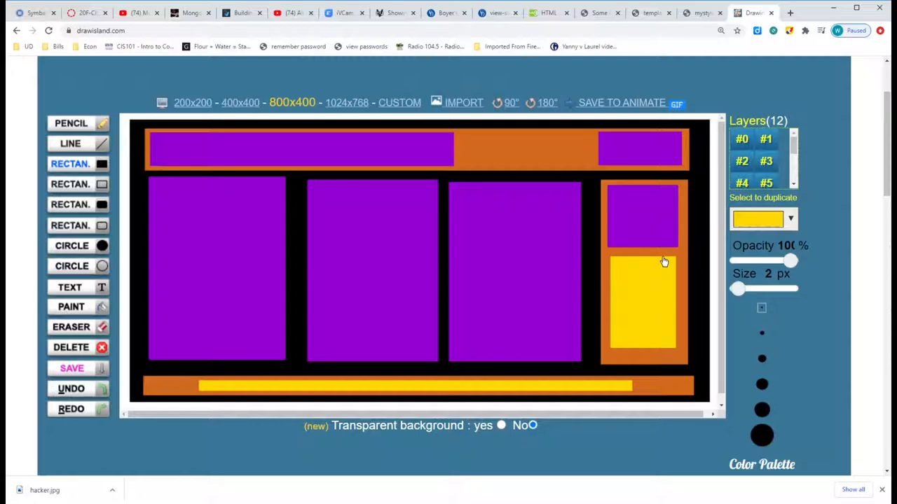
pyautogui.moveTo(477, 208)
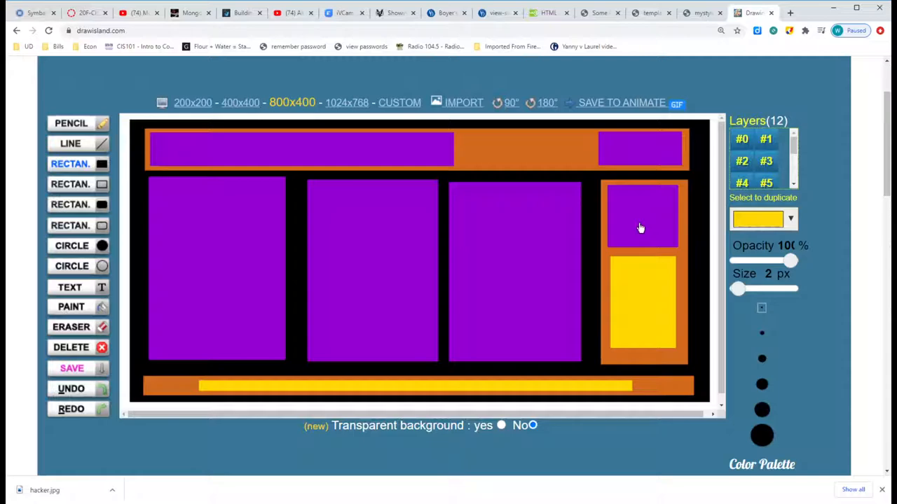
pyautogui.moveTo(631, 227)
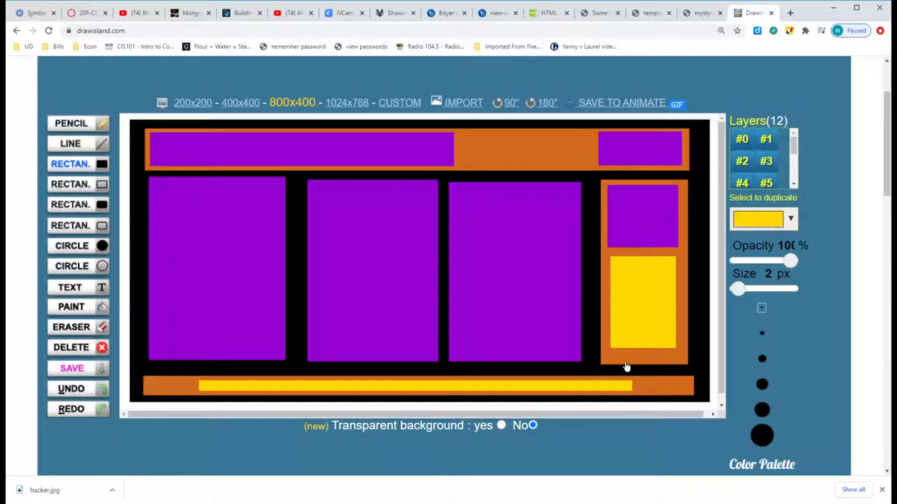
pyautogui.moveTo(648, 233)
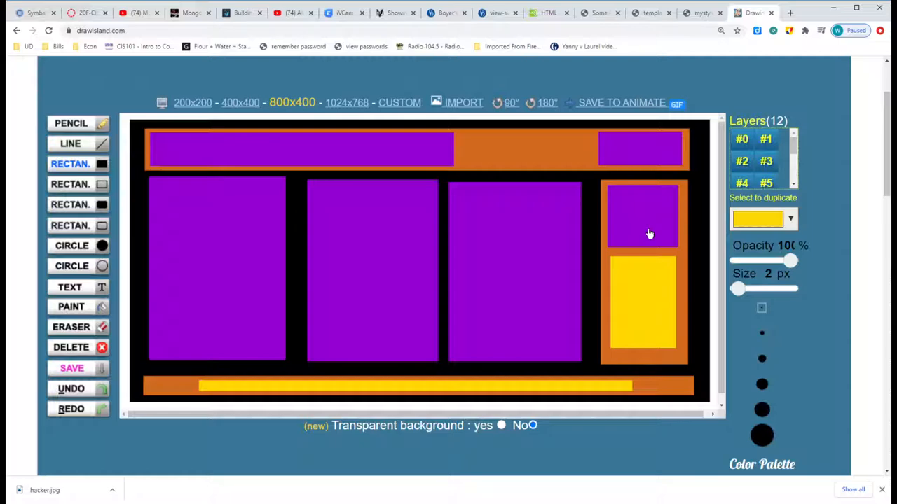
pyautogui.moveTo(618, 254)
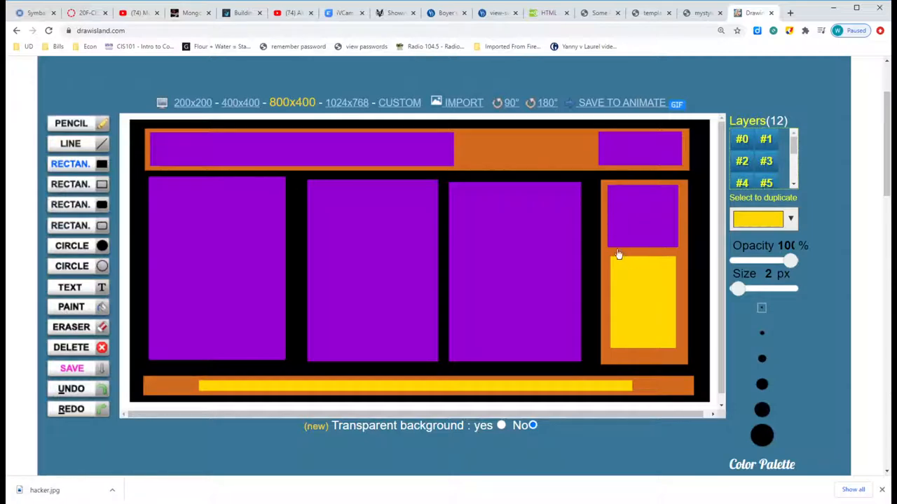
pyautogui.moveTo(606, 260)
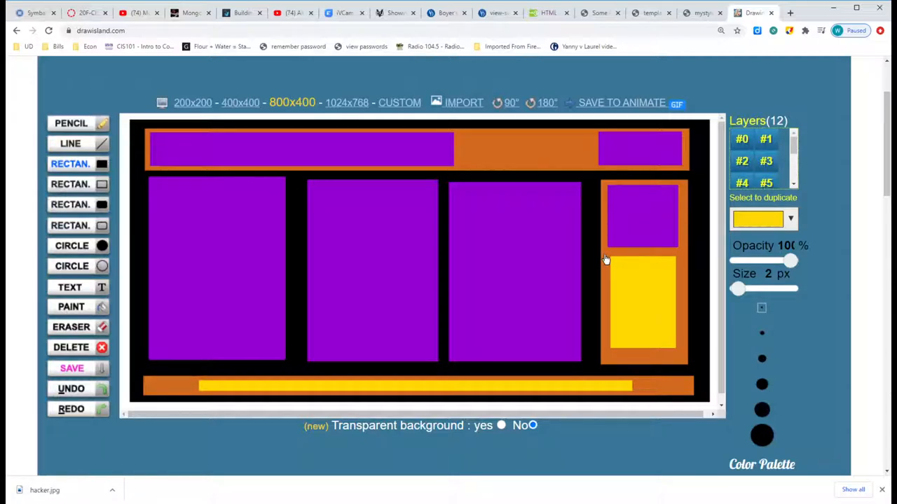
pyautogui.moveTo(622, 256)
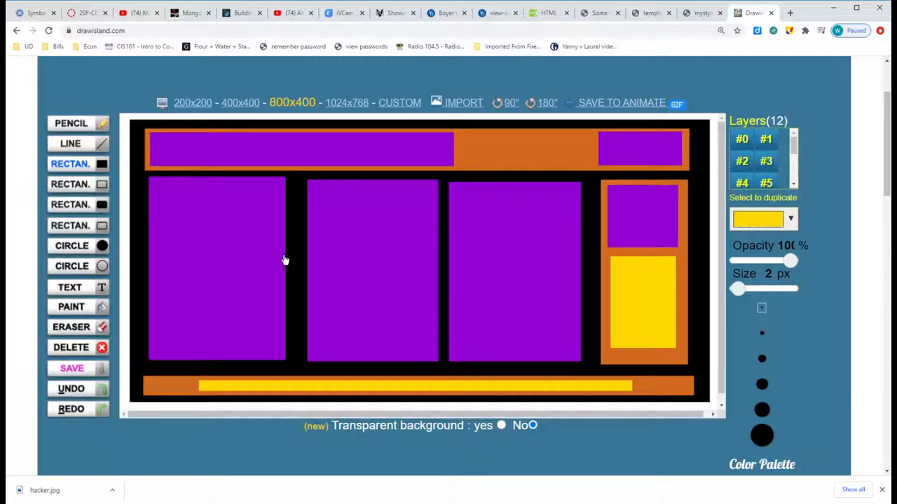
pyautogui.moveTo(154, 240)
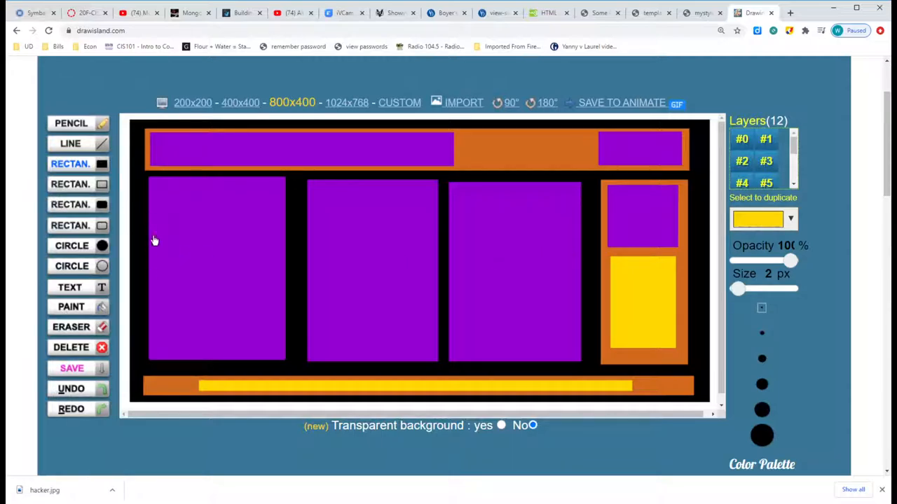
pyautogui.moveTo(148, 273)
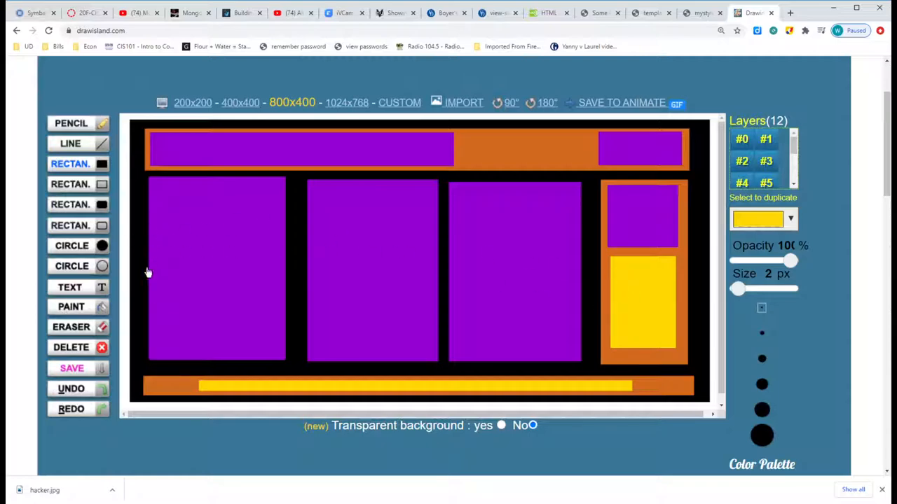
pyautogui.moveTo(167, 249)
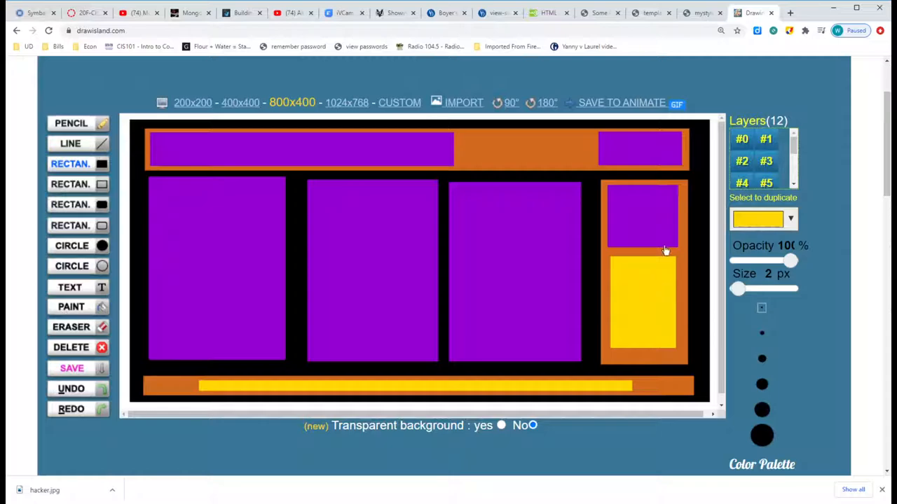
pyautogui.moveTo(633, 266)
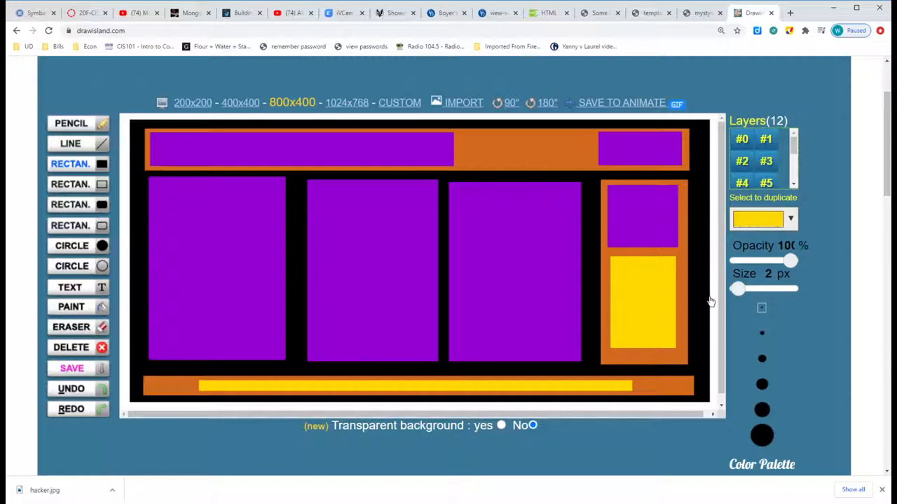
pyautogui.moveTo(702, 273)
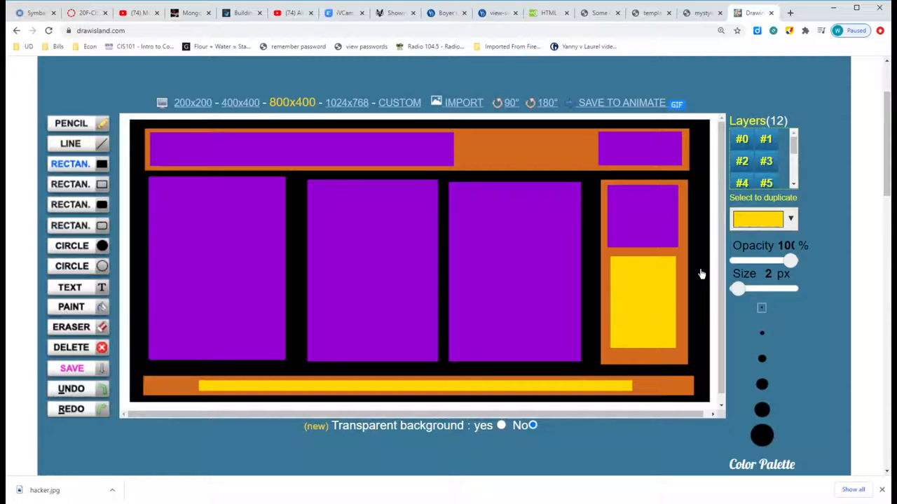
pyautogui.moveTo(311, 363)
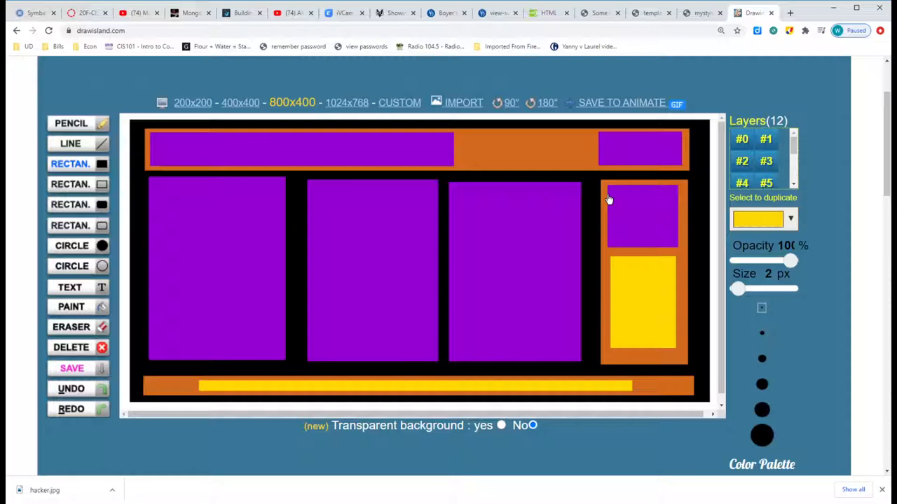
pyautogui.moveTo(526, 152)
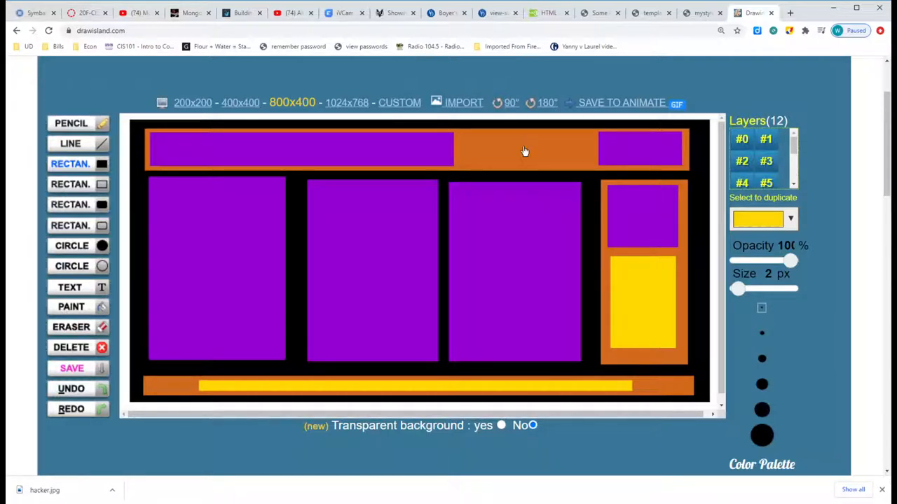
pyautogui.moveTo(534, 155)
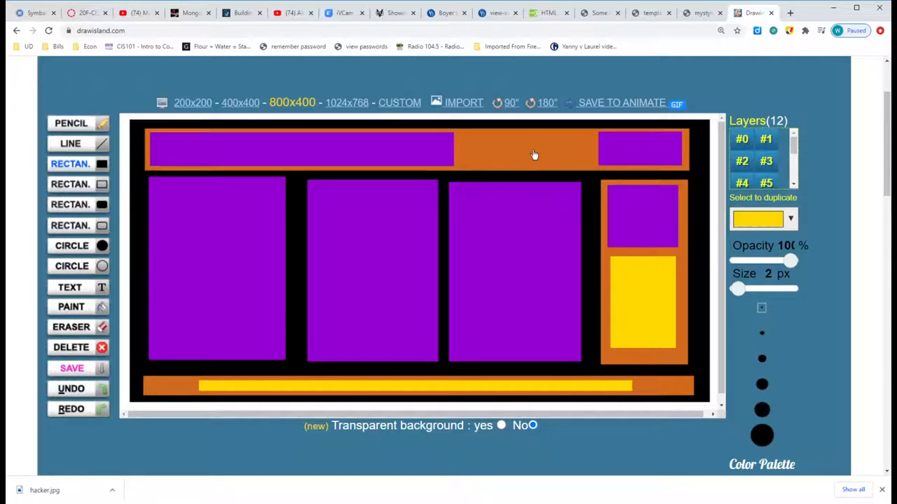
pyautogui.moveTo(531, 153)
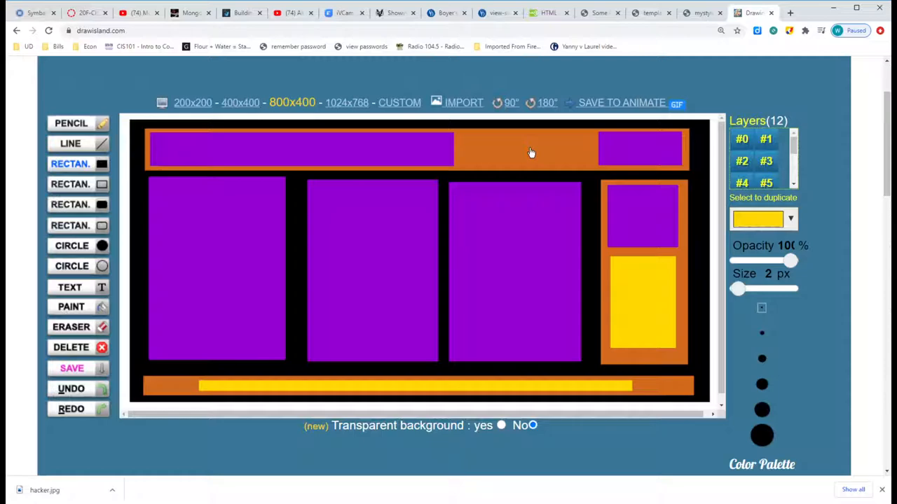
pyautogui.moveTo(480, 130)
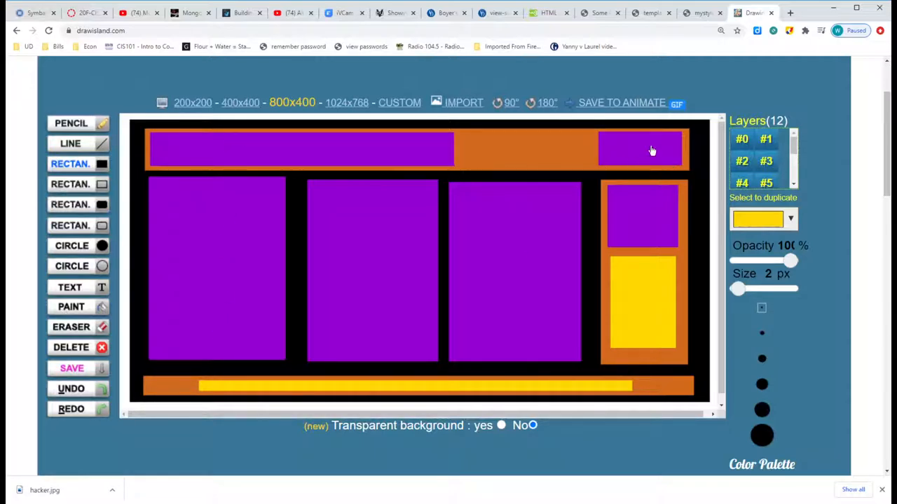
pyautogui.moveTo(620, 187)
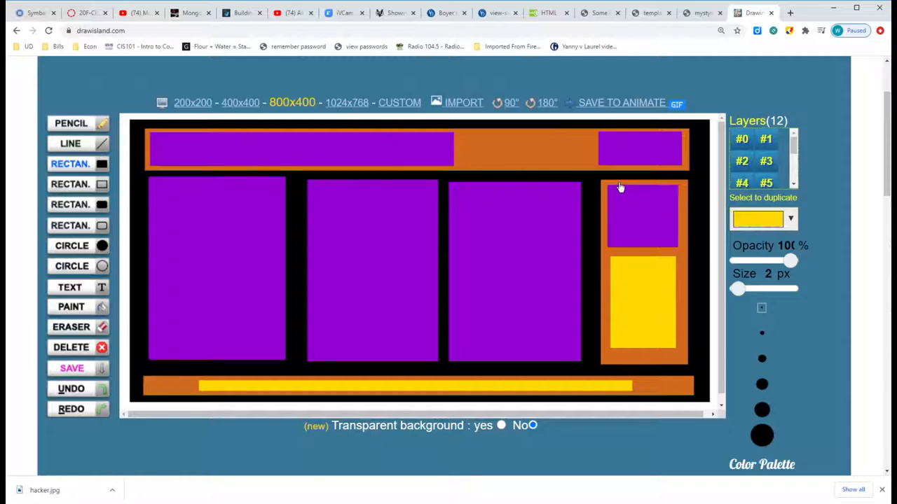
pyautogui.moveTo(707, 144)
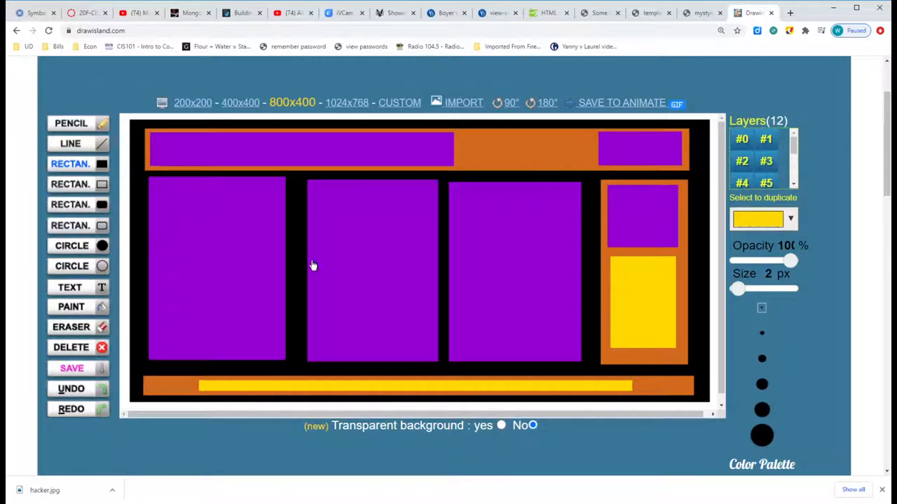
pyautogui.moveTo(553, 179)
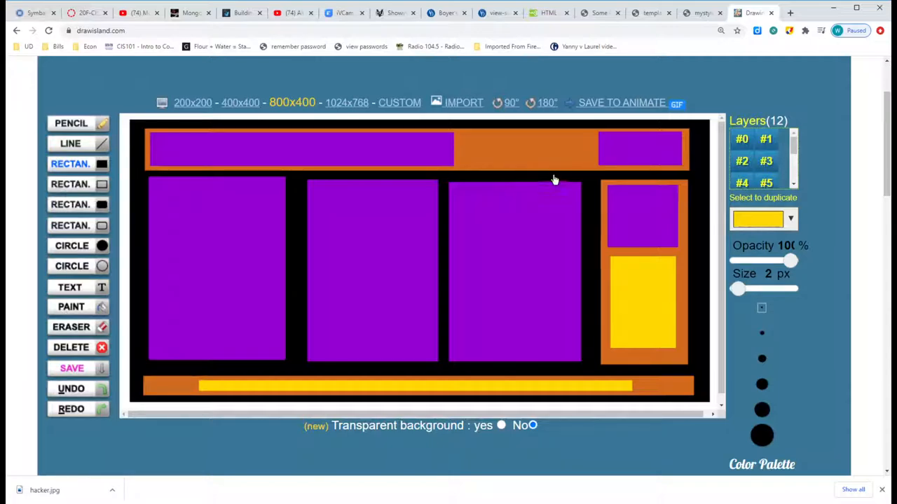
pyautogui.moveTo(554, 401)
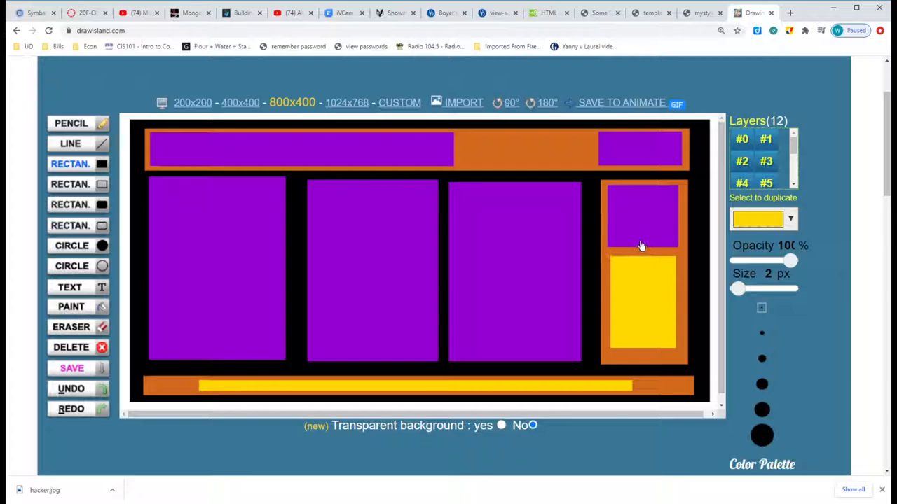
pyautogui.moveTo(669, 300)
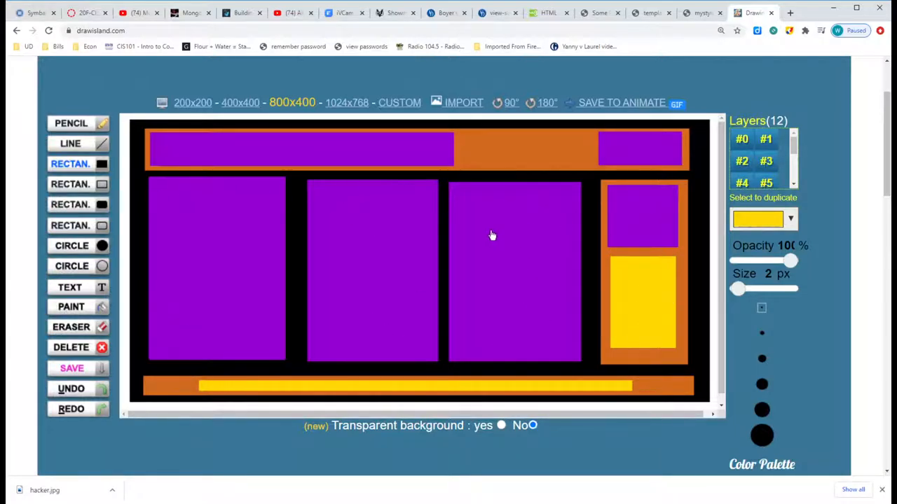
pyautogui.moveTo(196, 288)
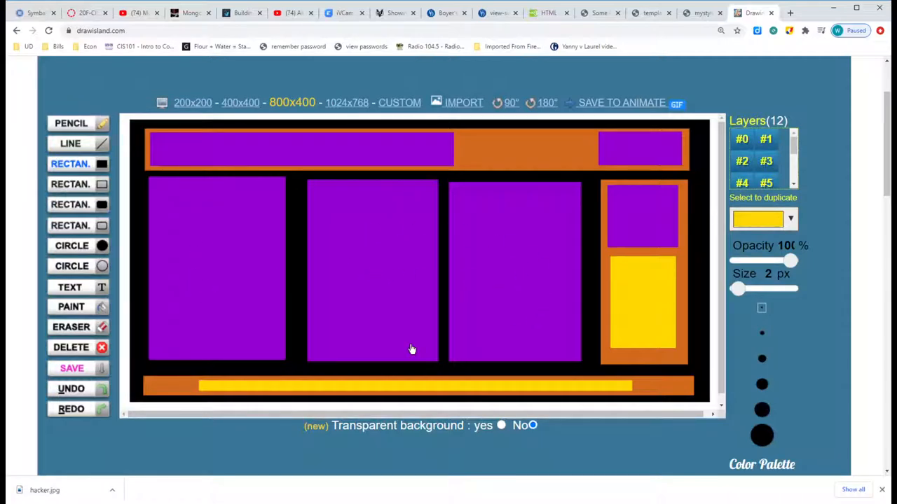
pyautogui.moveTo(477, 281)
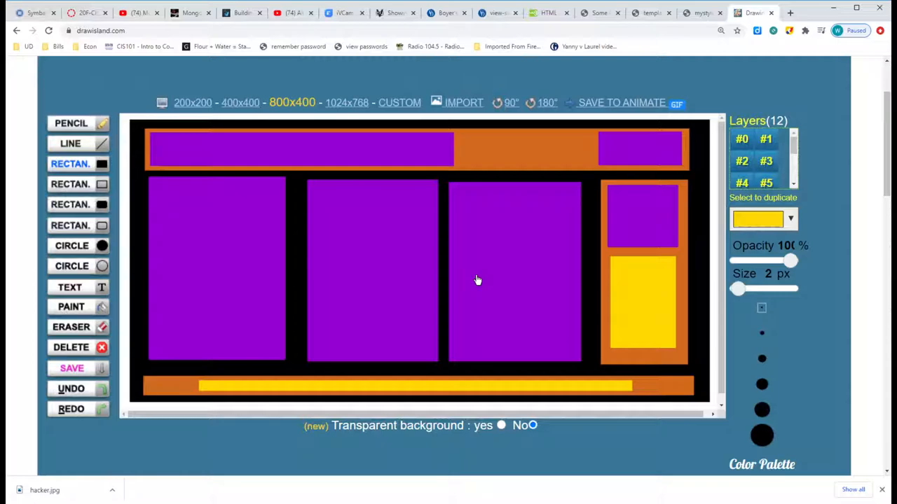
pyautogui.moveTo(490, 267)
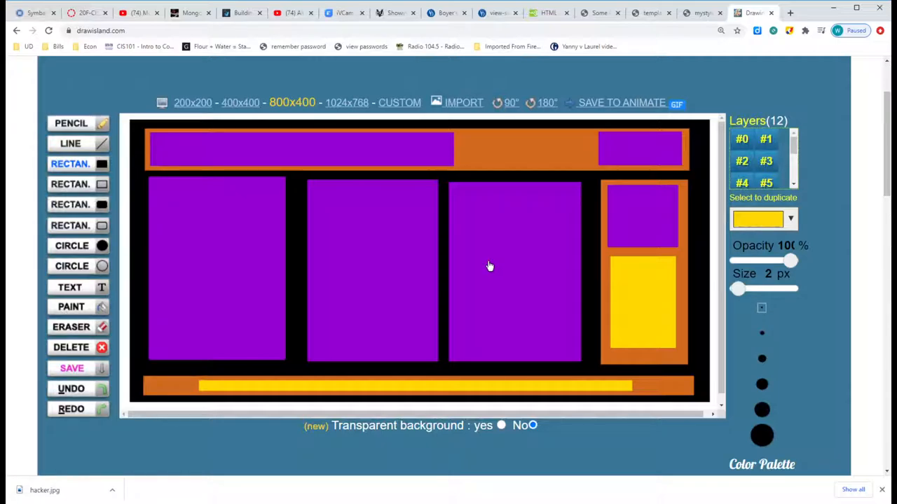
pyautogui.moveTo(639, 198)
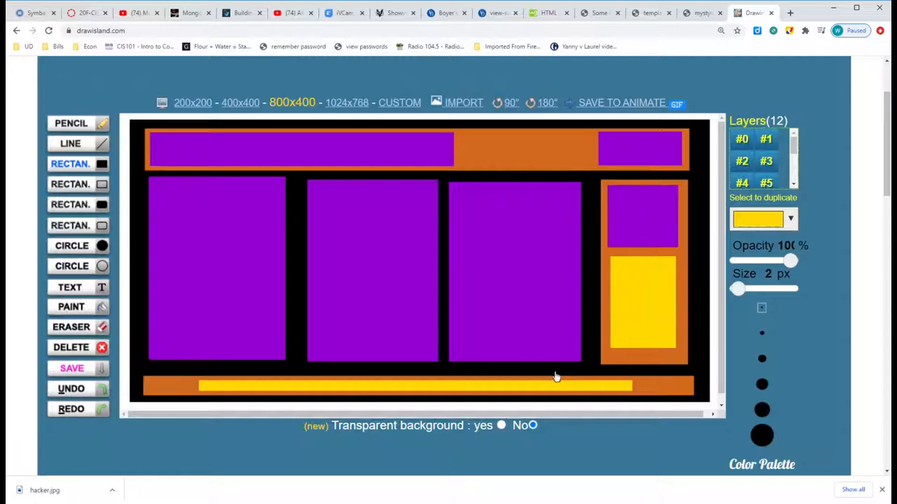
pyautogui.moveTo(494, 156)
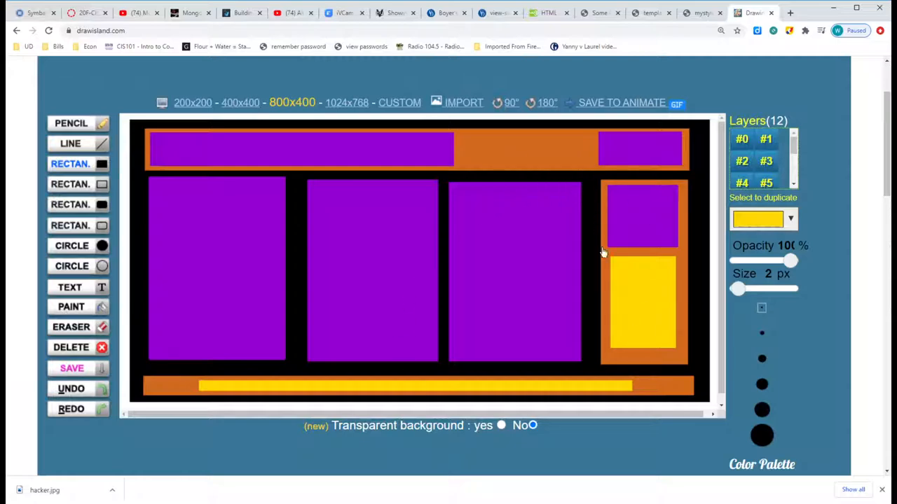
pyautogui.moveTo(590, 329)
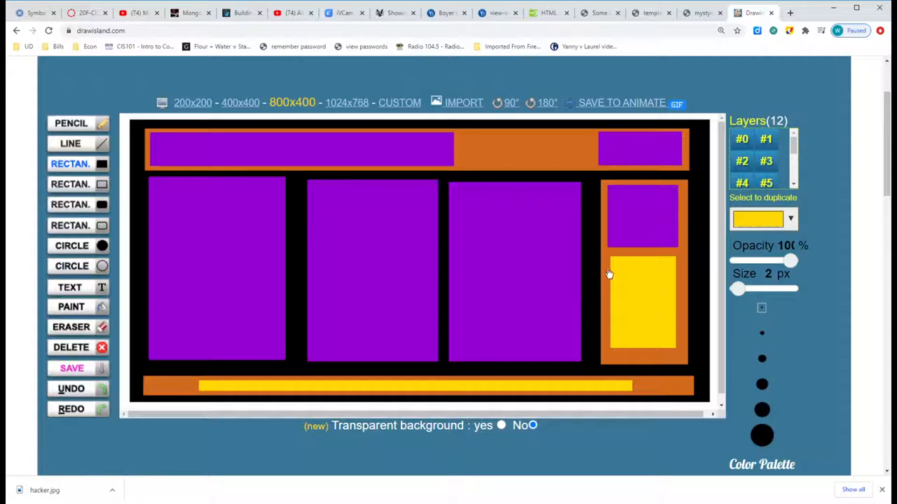
pyautogui.moveTo(522, 152)
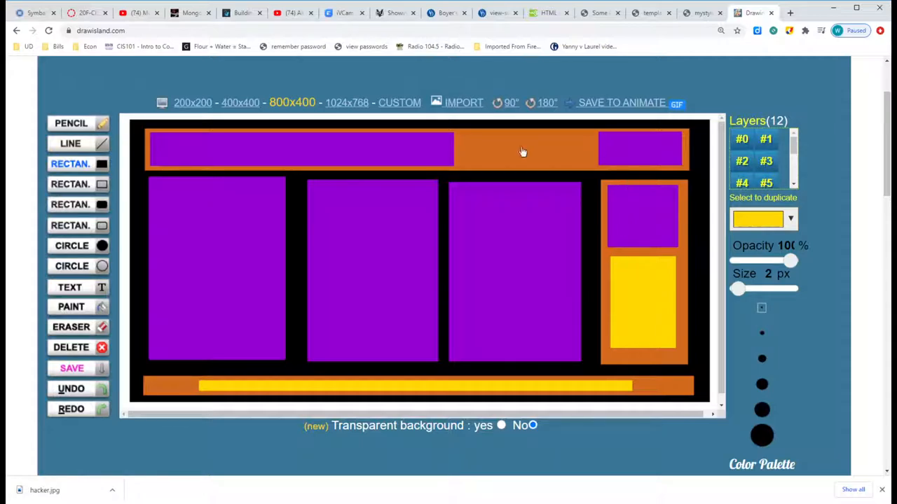
pyautogui.moveTo(522, 152)
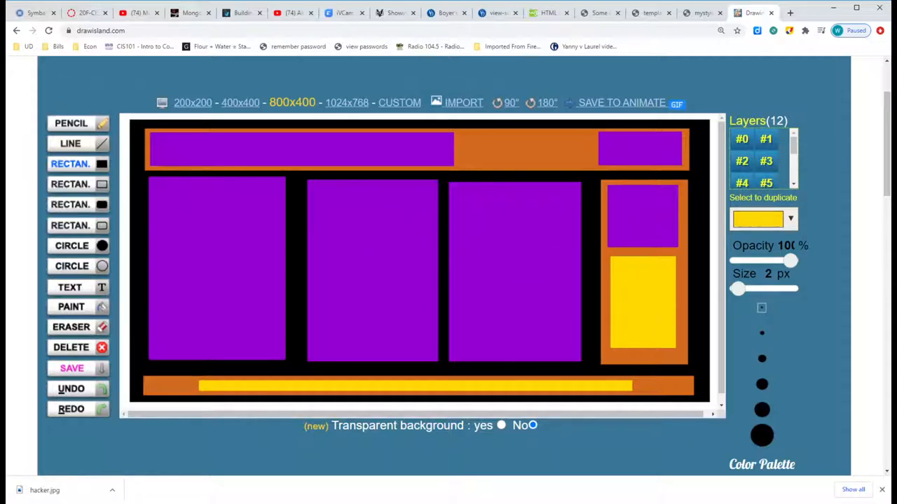